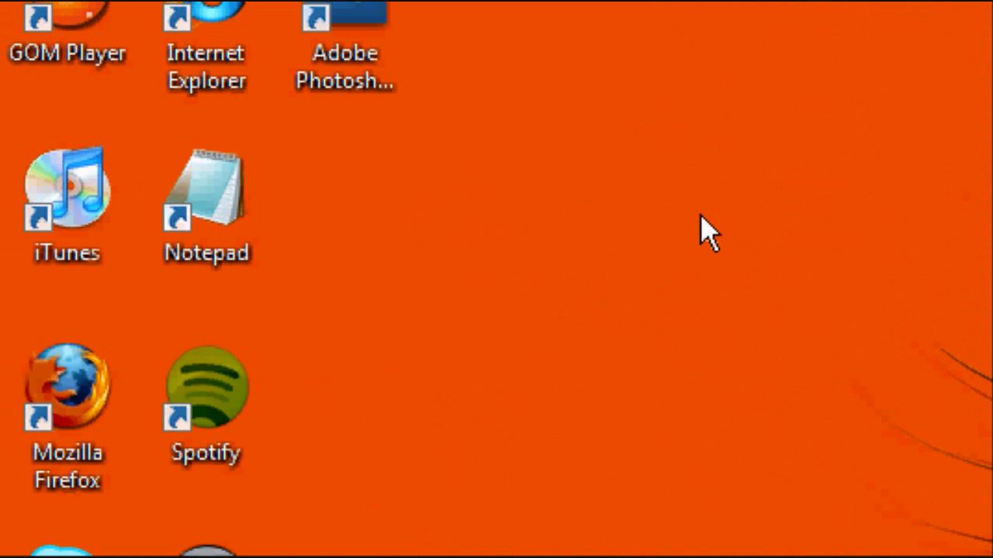
# Step: Launch Notepad from the desktop shortcut and maximize its window
pyautogui.doubleClick(205, 190)
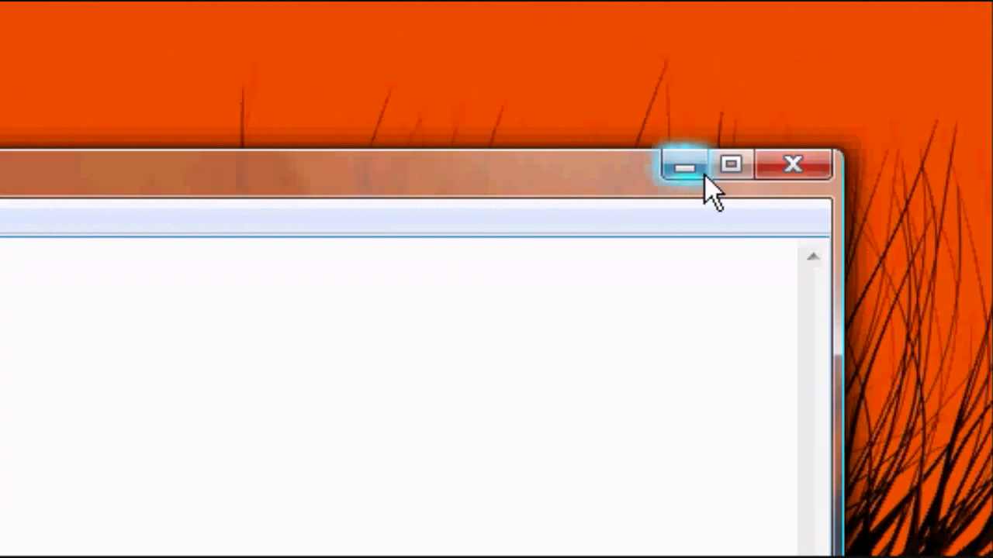
pyautogui.click(729, 164)
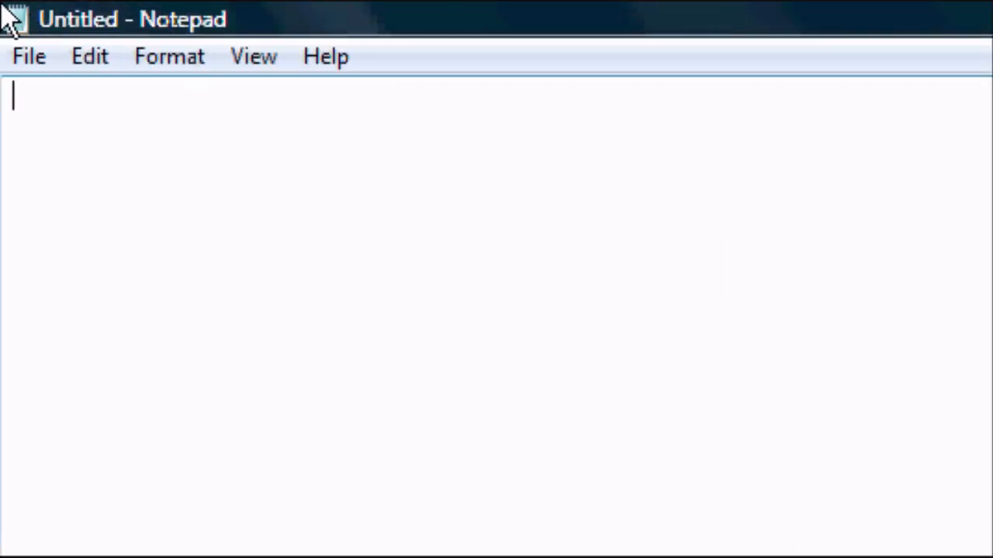
# Step: Write <html>, <head> and <title>This website uses CSS</title> on separate lines
pyautogui.write('<html?')
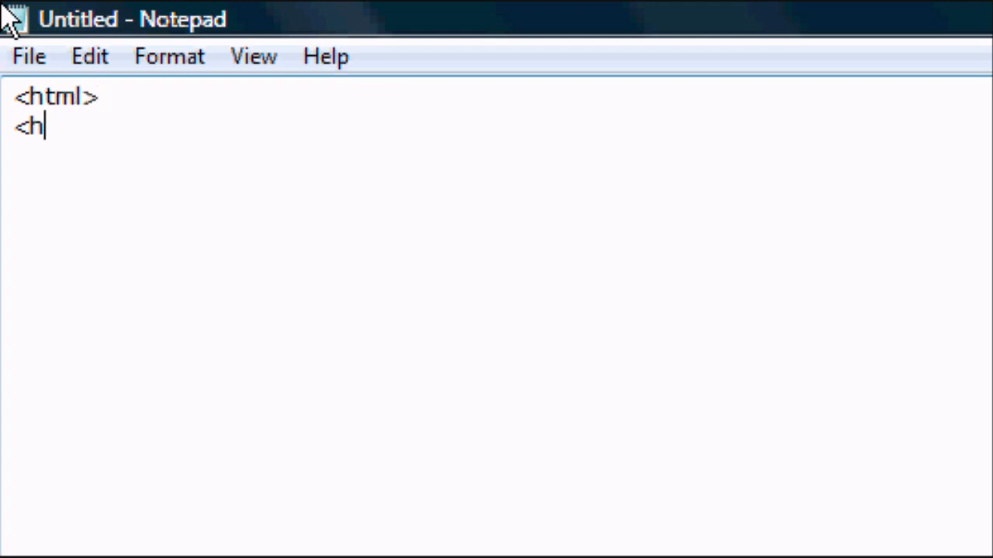
pyautogui.write('ead>')
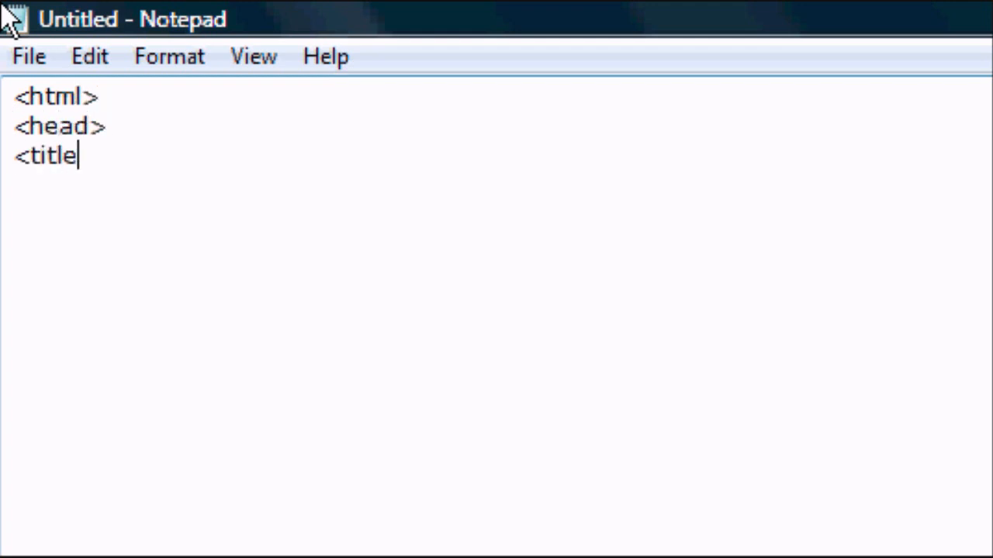
pyautogui.write('>')
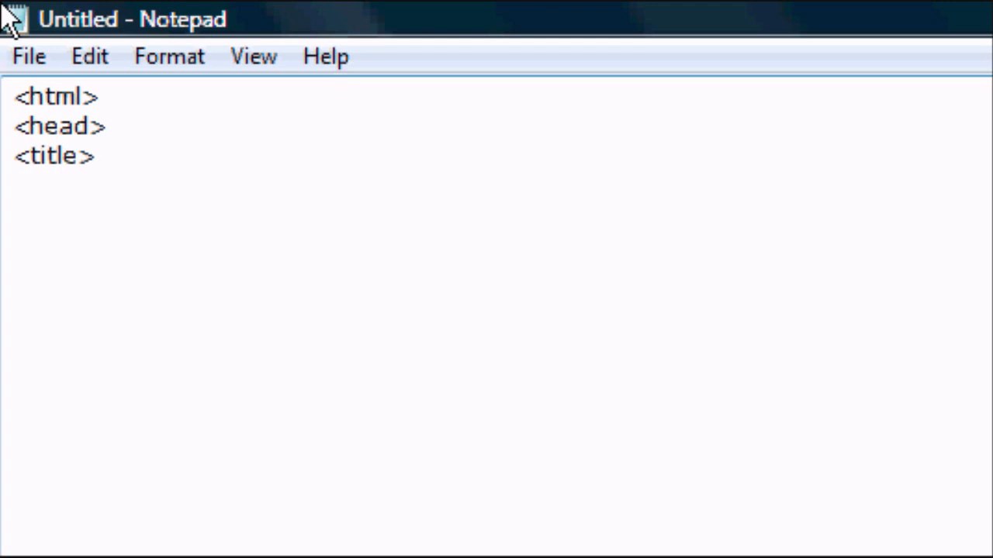
pyautogui.write('This website us')
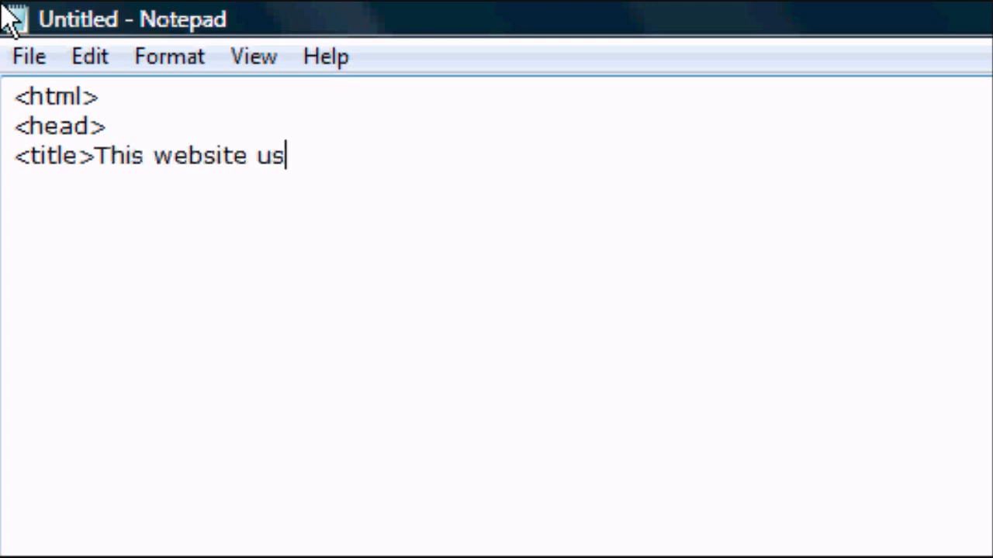
pyautogui.write('es CSS<')
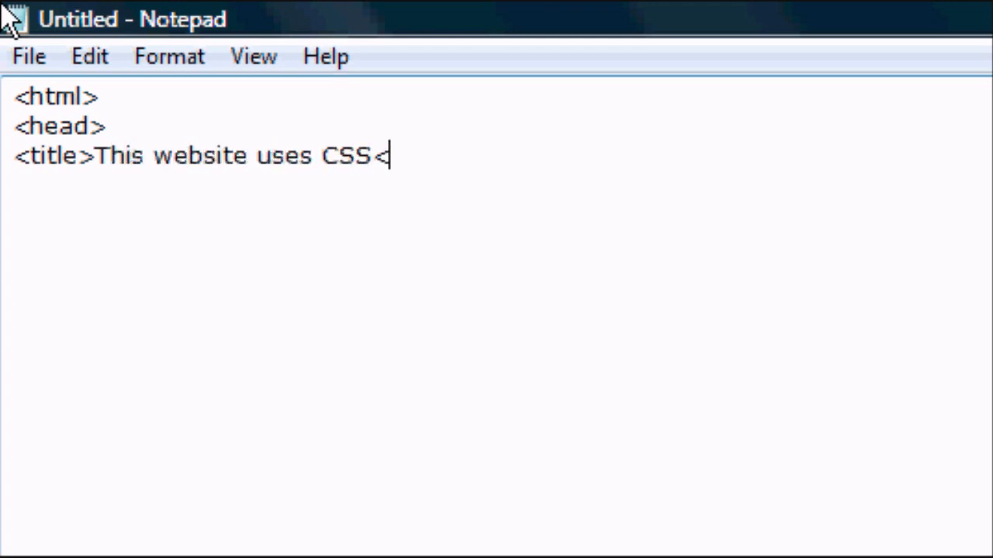
pyautogui.write('/title>')
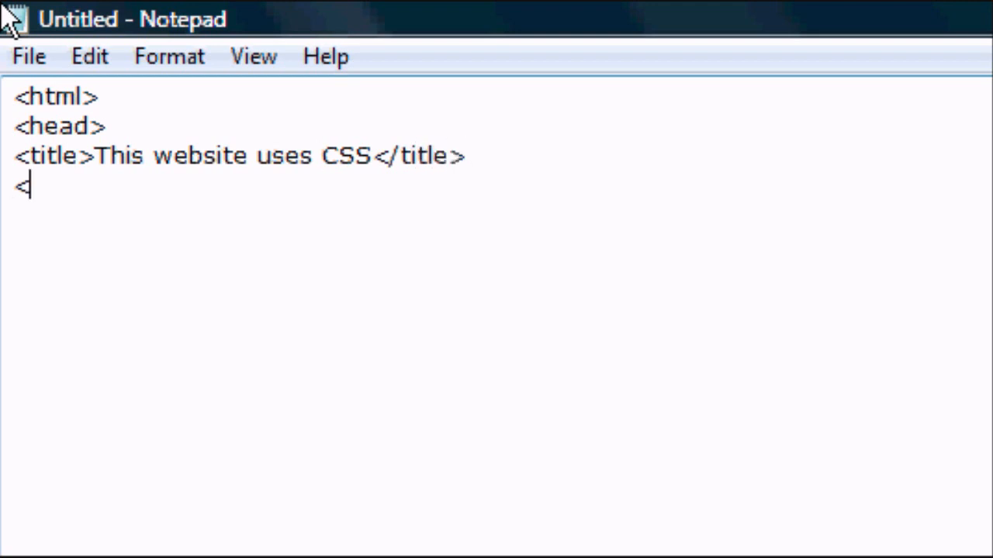
# Step: Add <style type="text/css"> and an opening <!-- comment marker on new lines
pyautogui.write('style t')
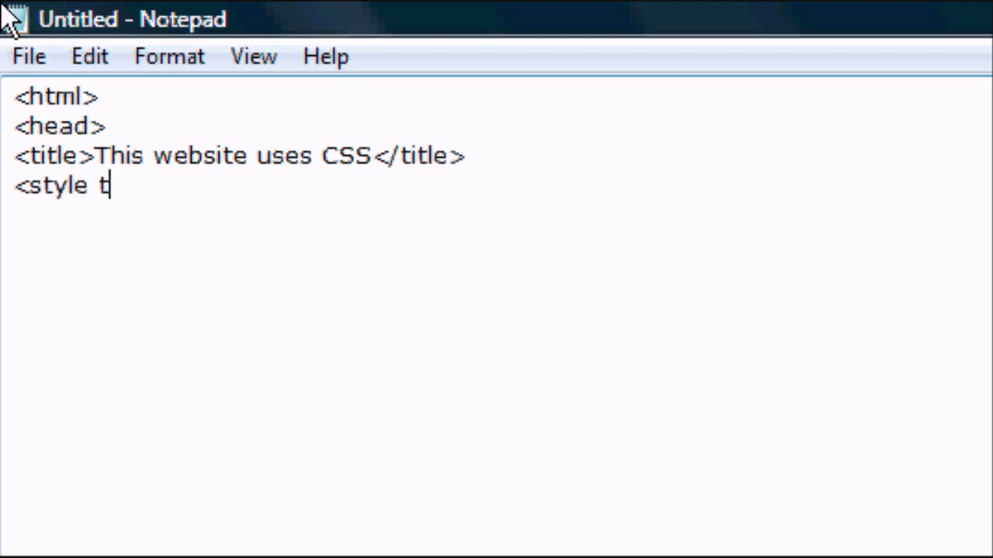
pyautogui.write('ype')
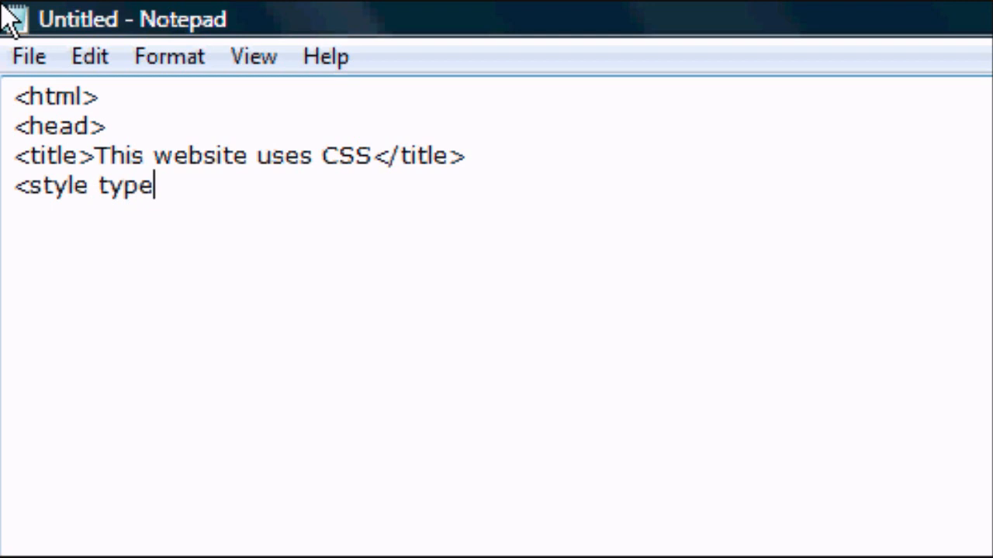
pyautogui.write('="tez')
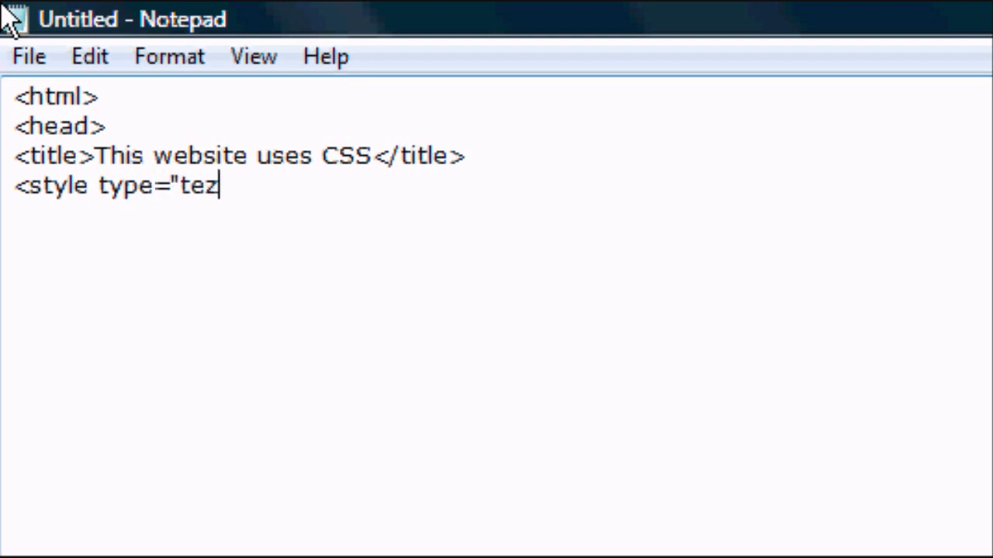
pyautogui.write('xt/css">')
pyautogui.write('<!')
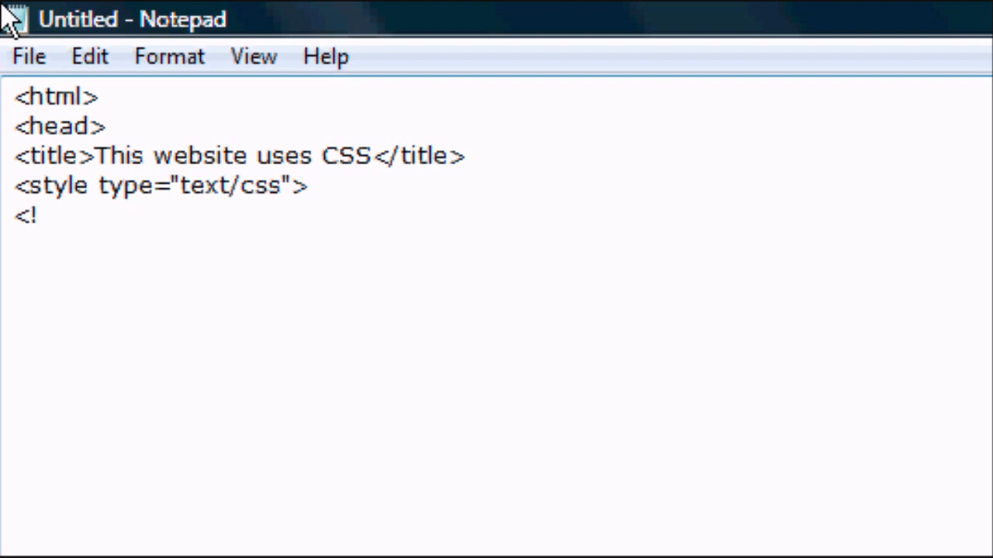
pyautogui.write('--')
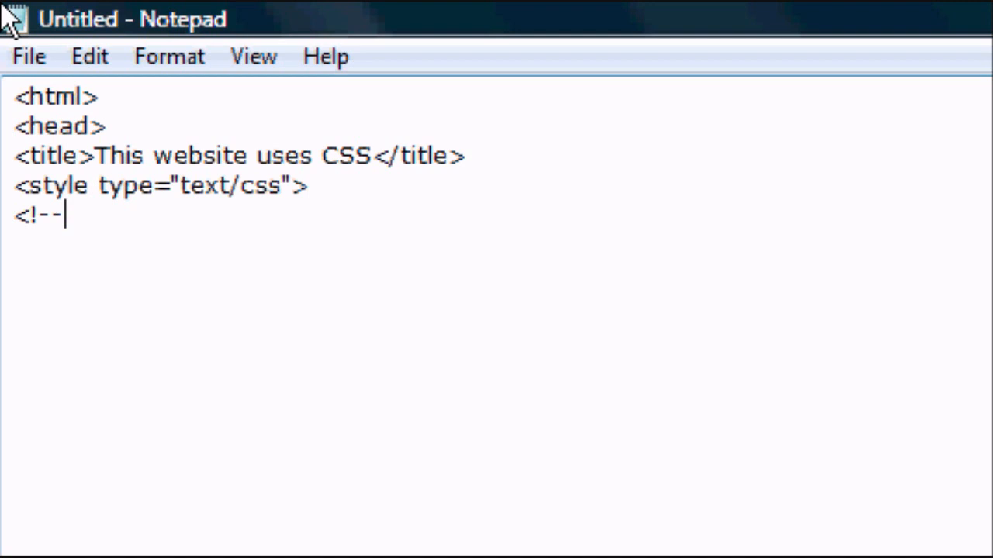
pyautogui.press('Return')
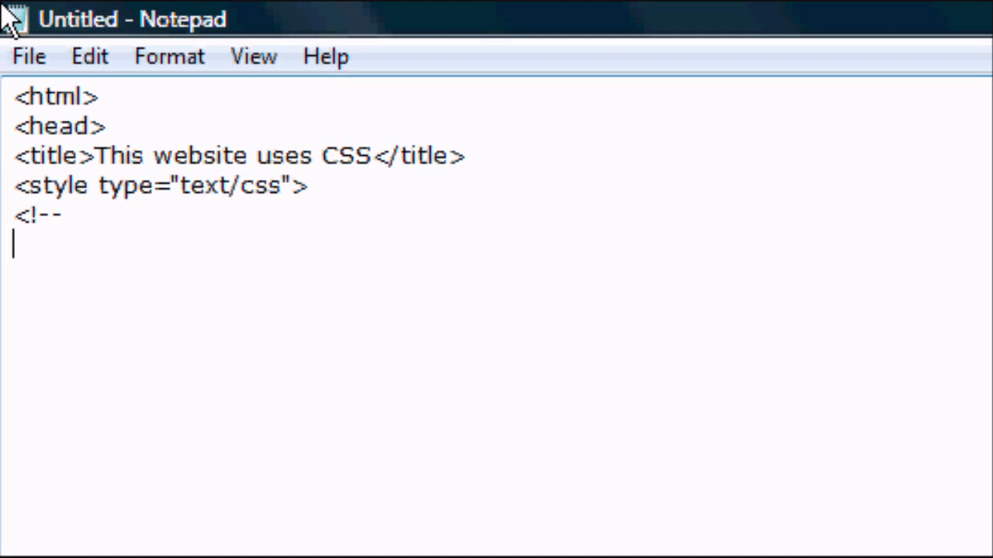
pyautogui.write('.')
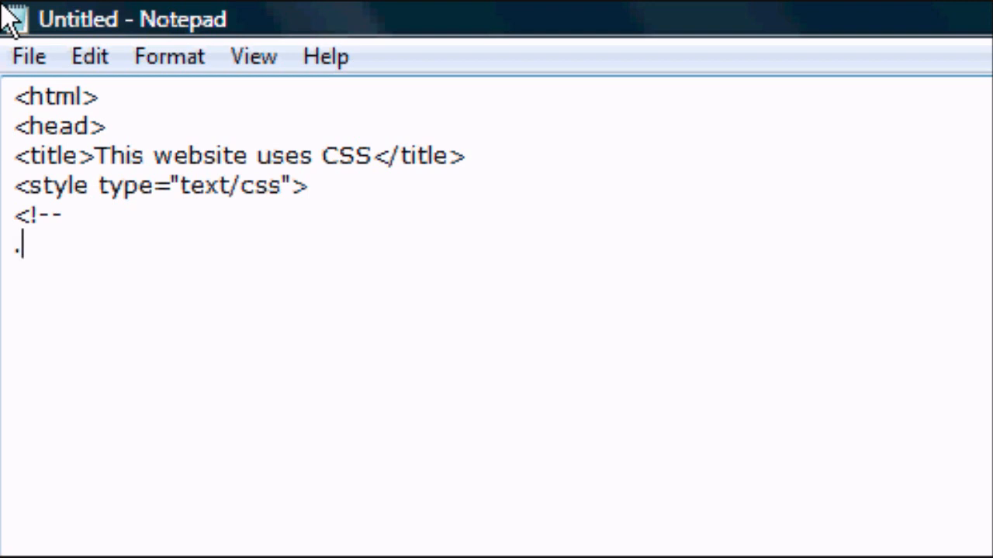
pyautogui.write('header')
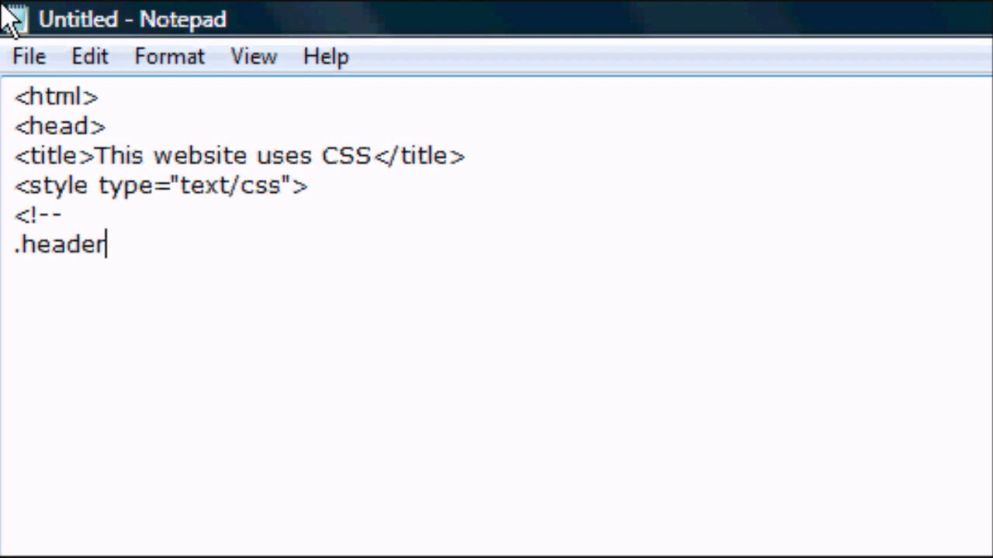
pyautogui.write('{')
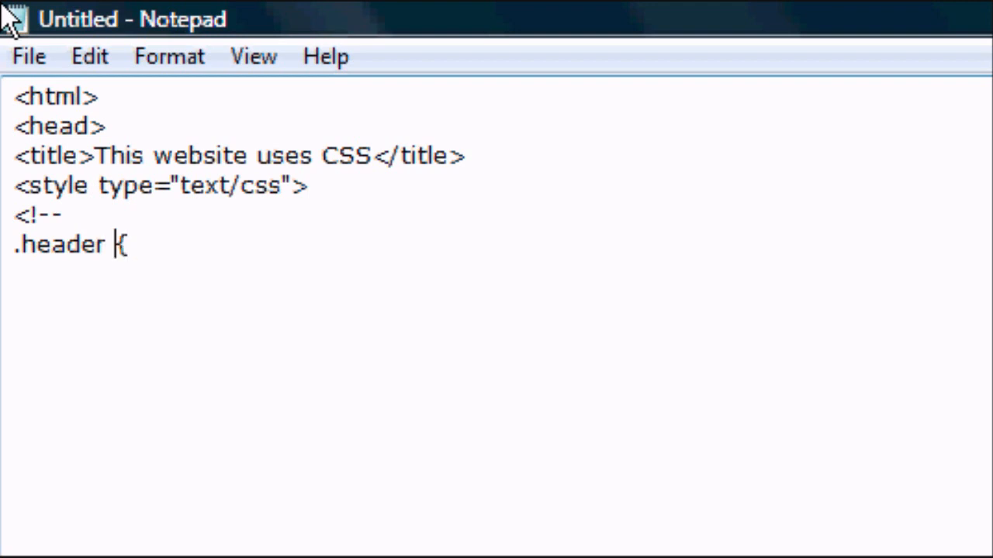
pyautogui.write('font')
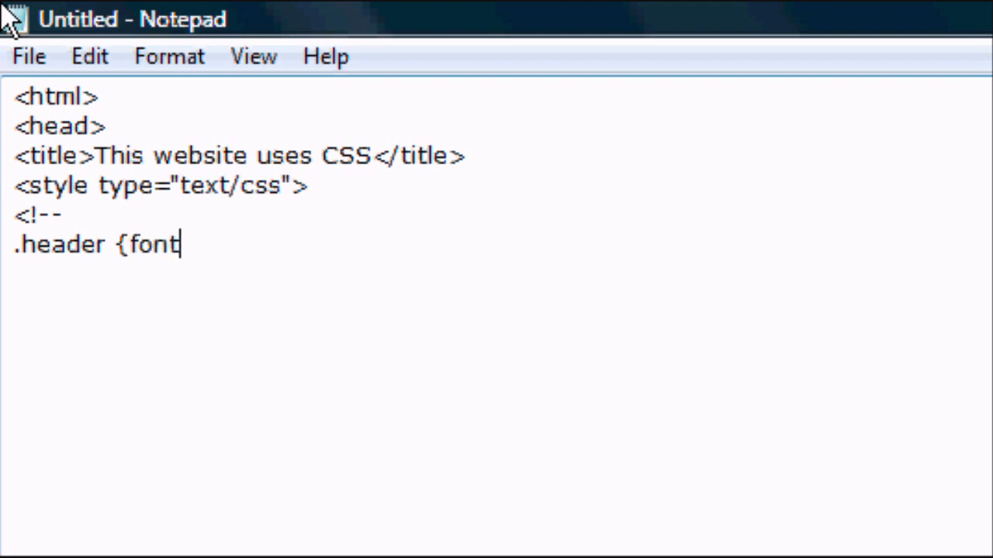
pyautogui.write('size:')
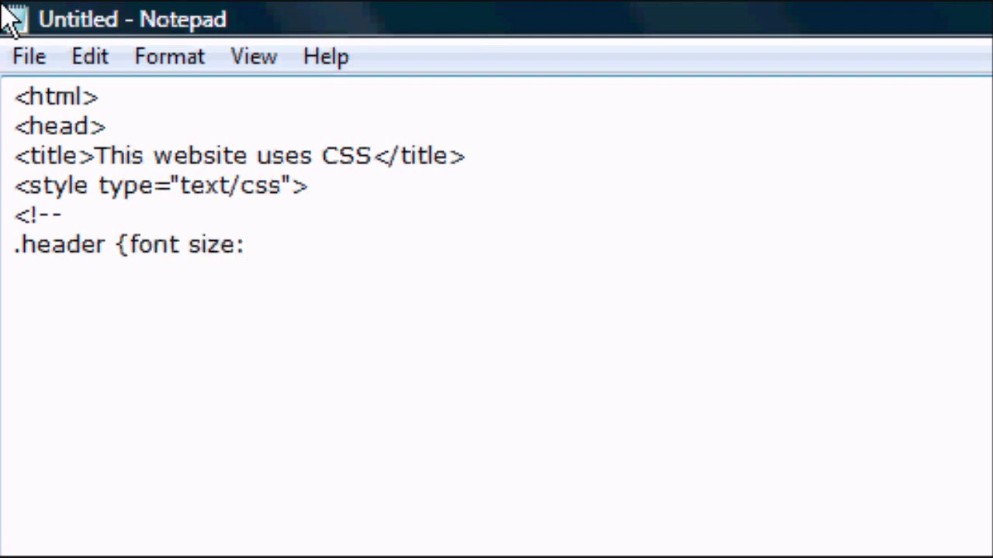
pyautogui.write('5px;')
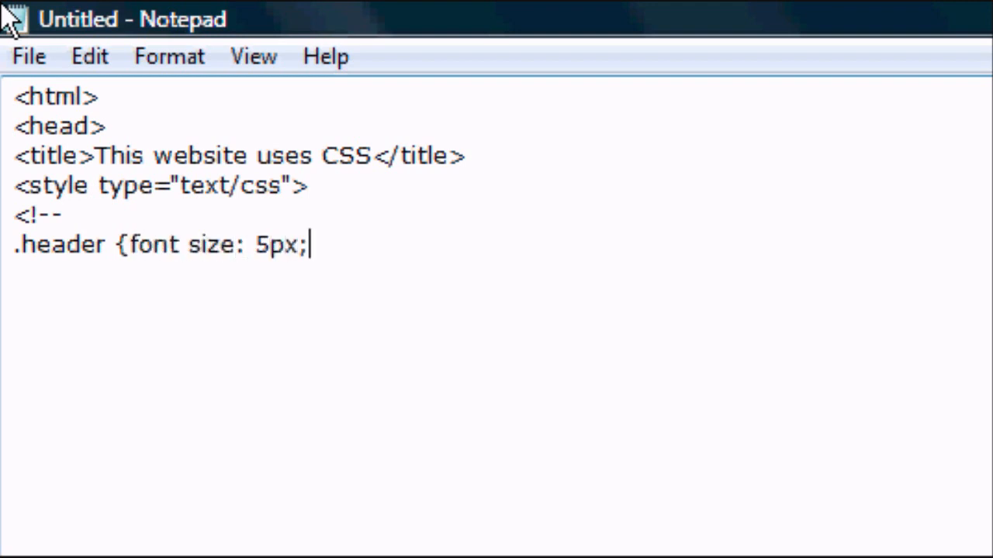
pyautogui.write('font')
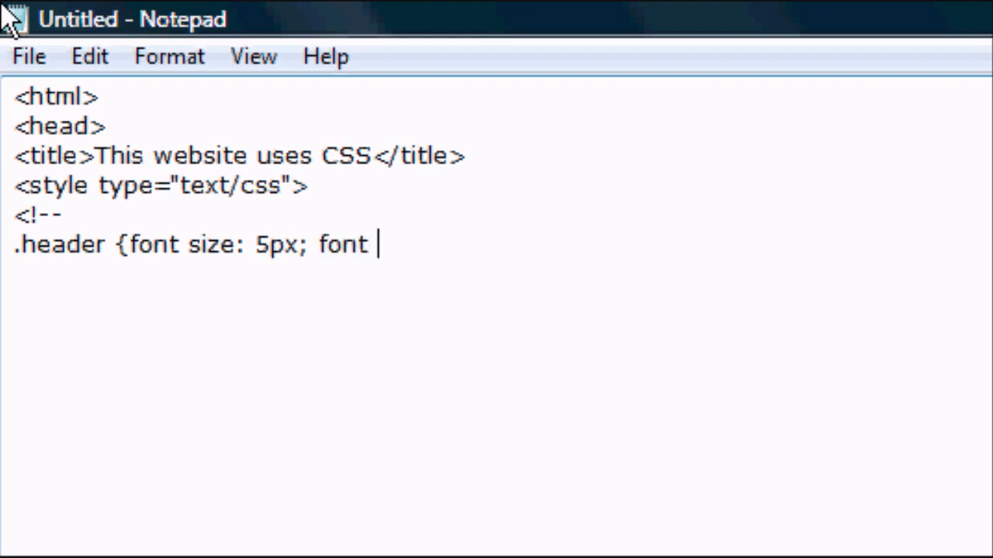
pyautogui.write('face:a')
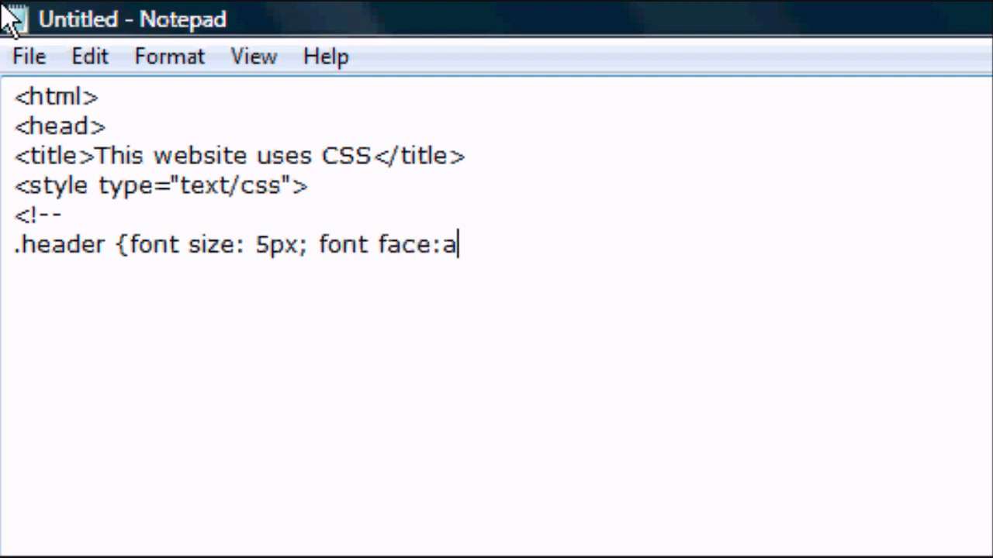
pyautogui.write('rial;')
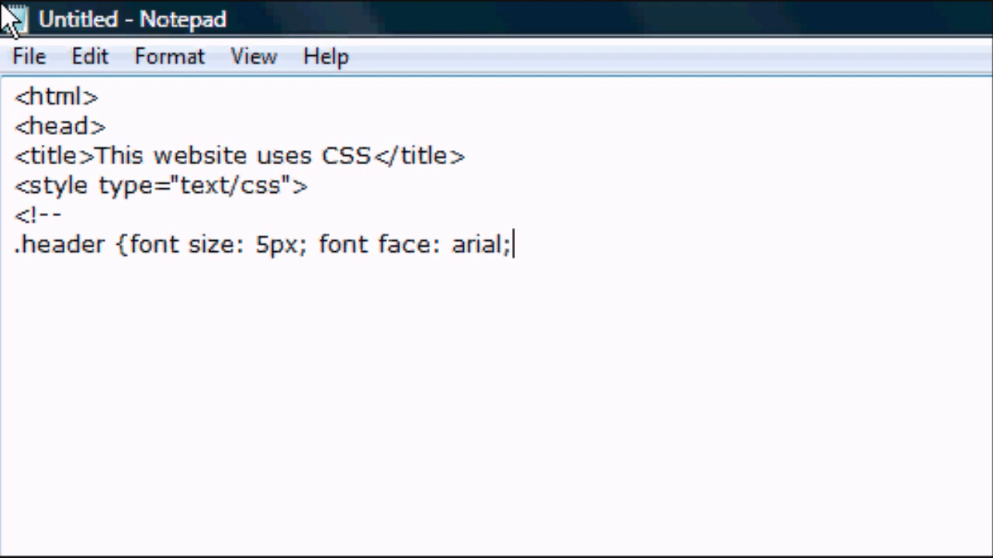
pyautogui.write('colo')
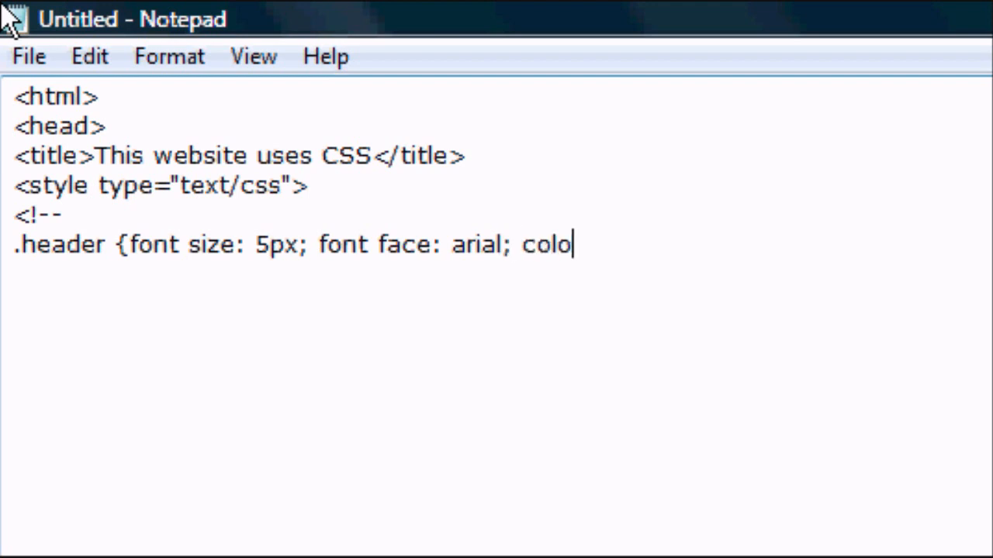
pyautogui.write('r')
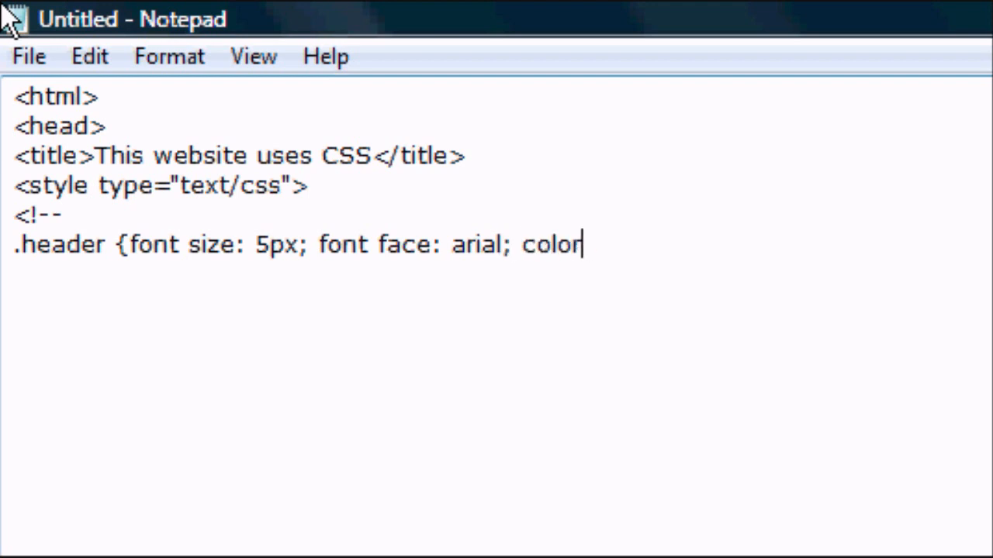
pyautogui.write(':')
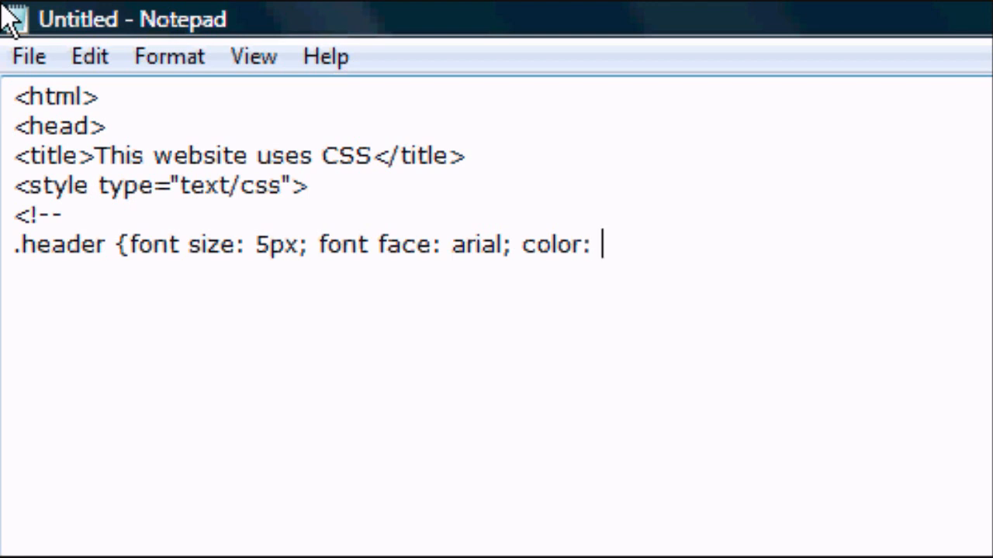
pyautogui.write('#')
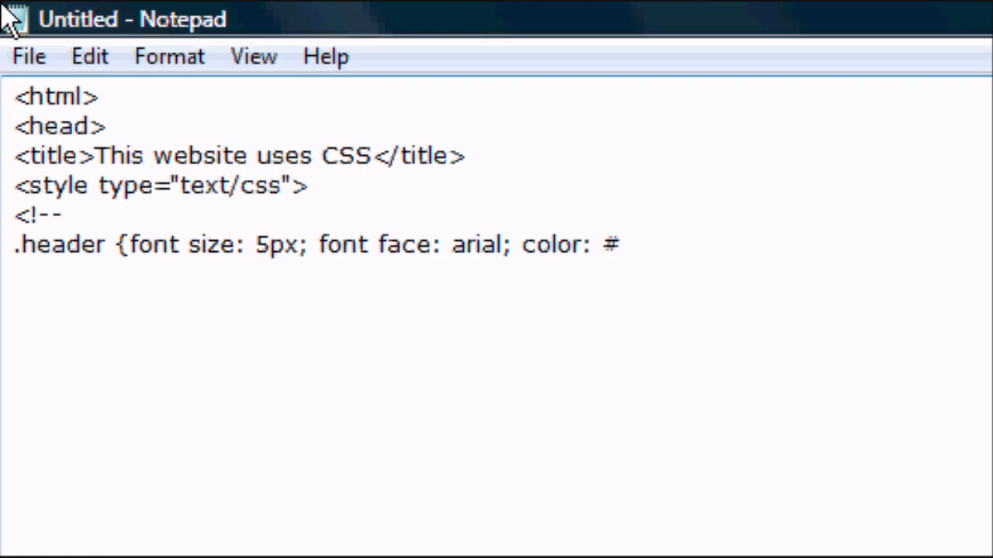
pyautogui.write('999999')
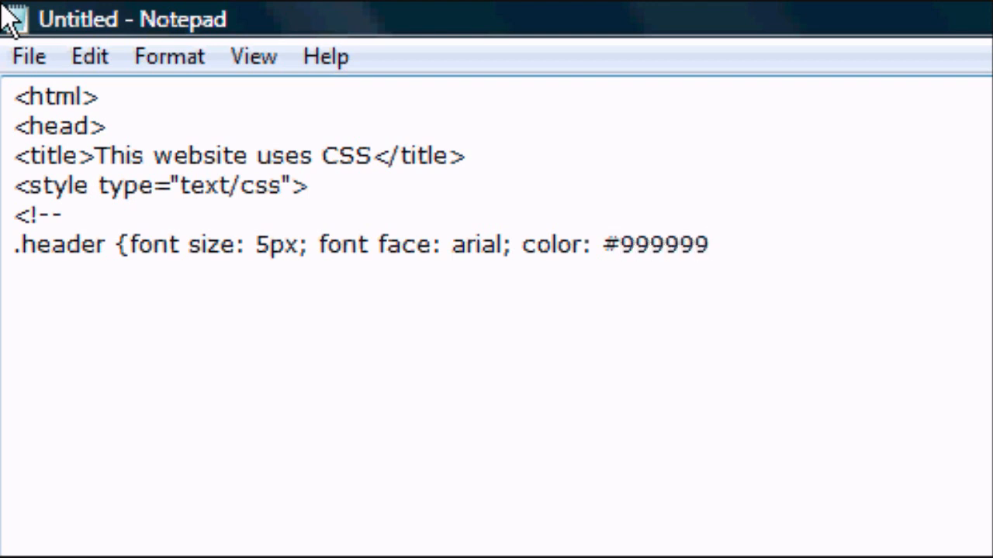
pyautogui.write(';}')
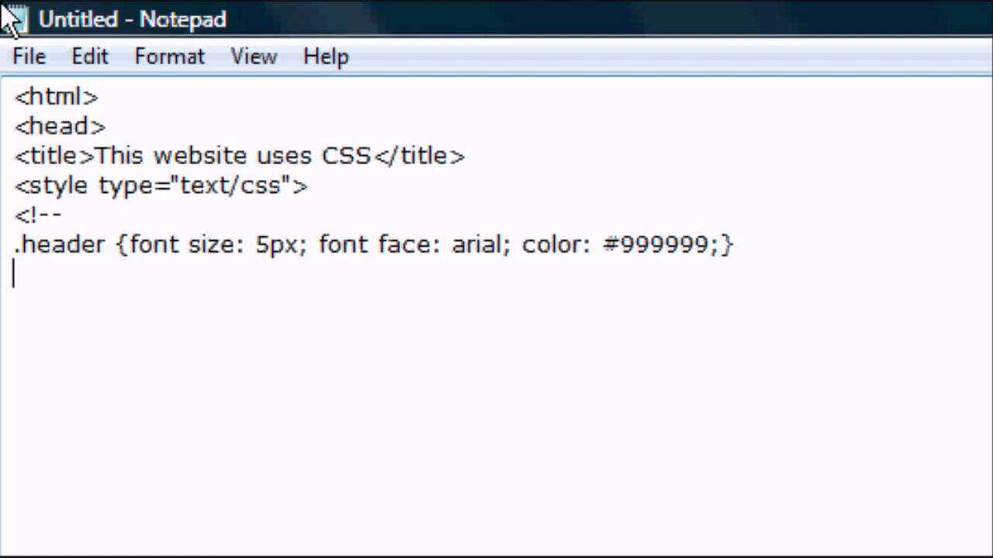
pyautogui.write('-->')
pyautogui.click(498, 304)
pyautogui.write('</sty')
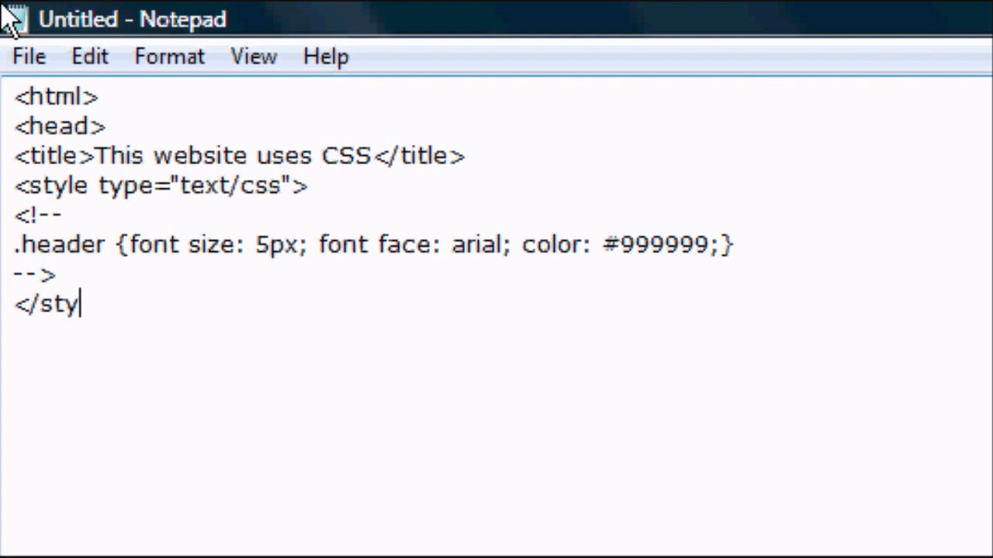
pyautogui.write('e>')
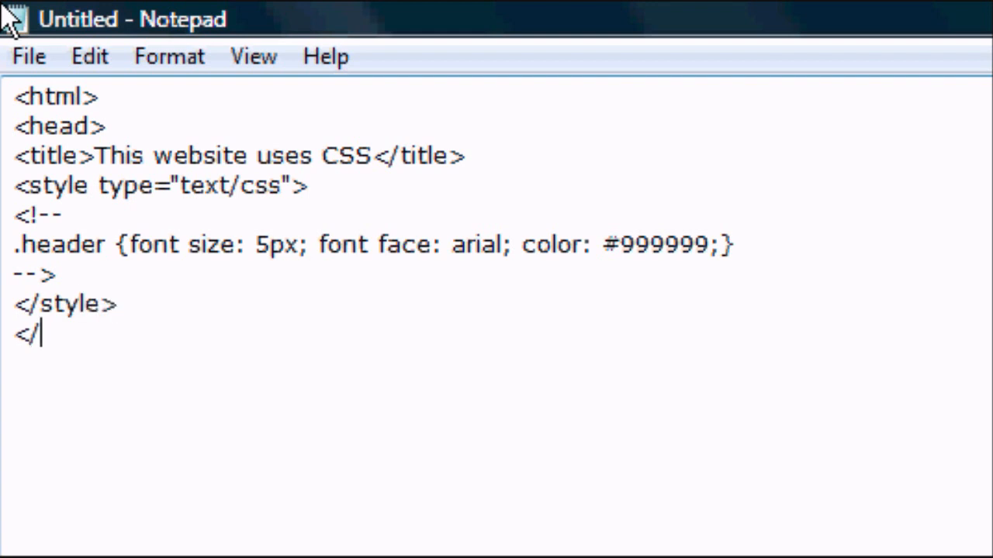
pyautogui.write('head>')
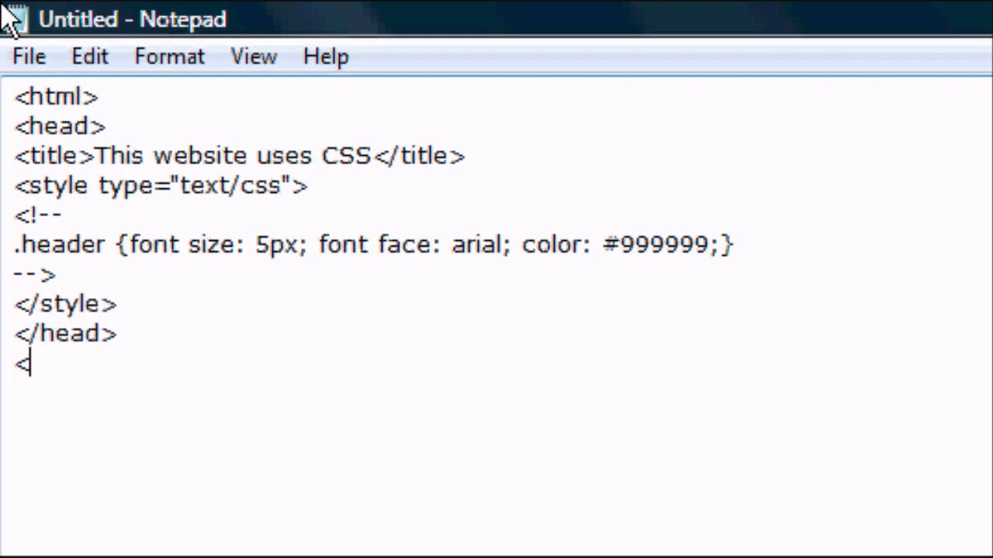
pyautogui.write('body b')
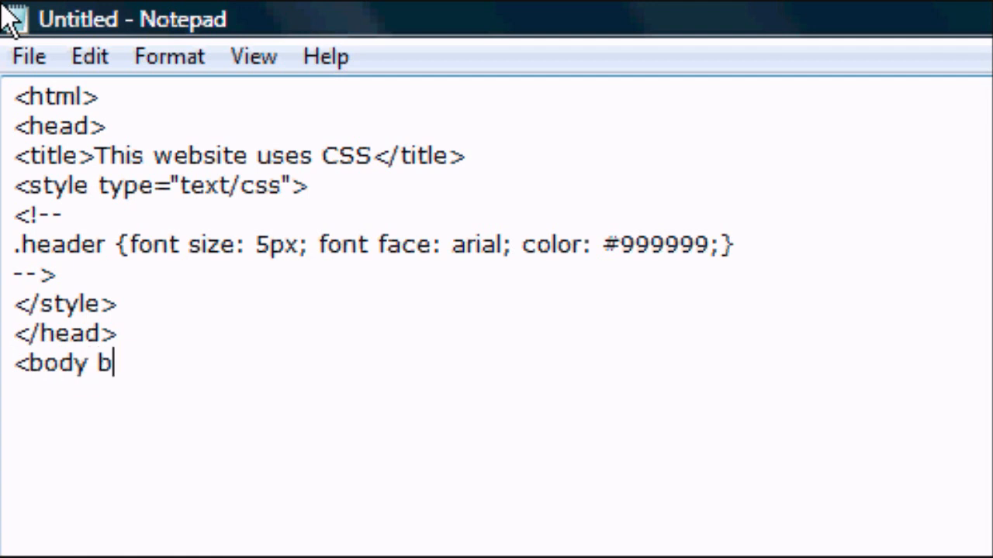
pyautogui.write('gg')
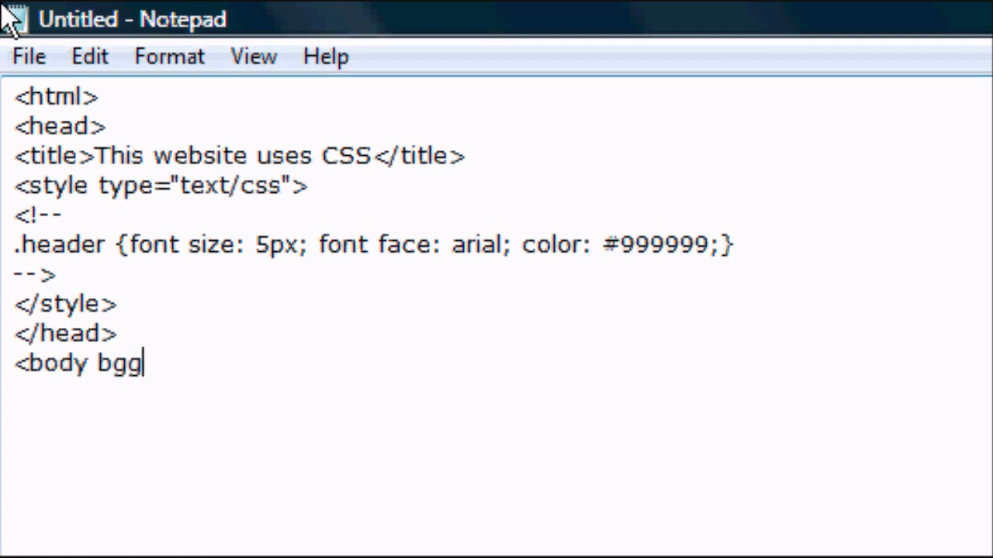
pyautogui.write('olor')
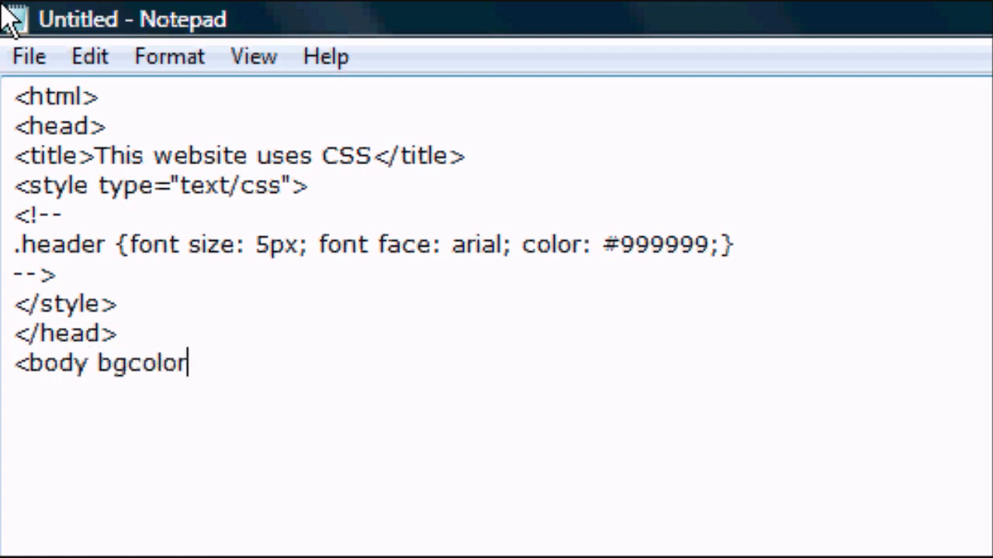
pyautogui.write('="#')
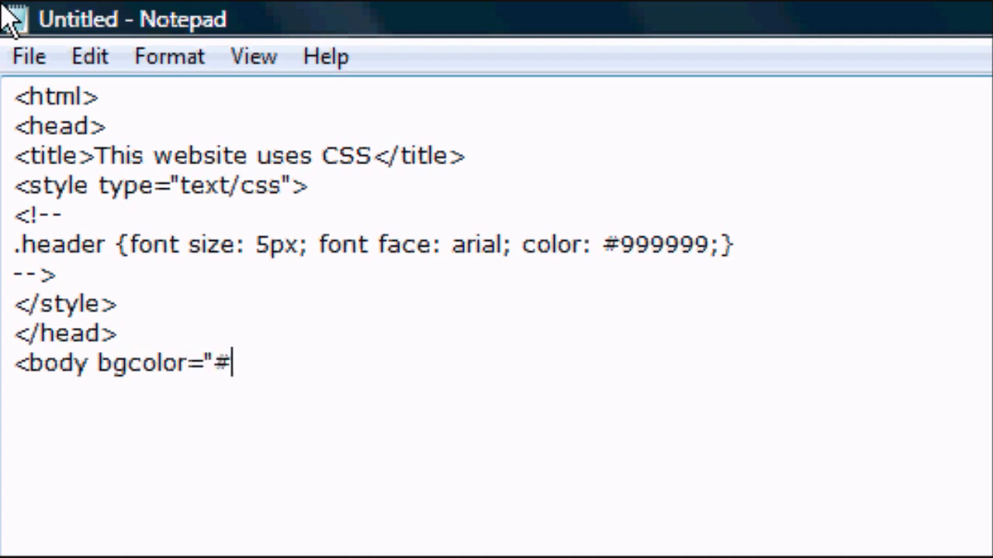
pyautogui.write('0')
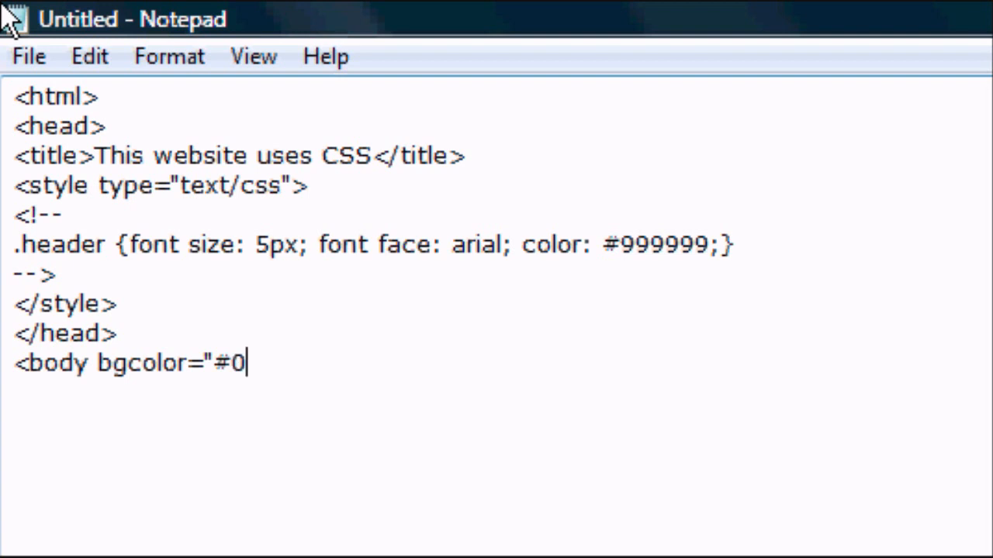
pyautogui.write('00000">')
pyautogui.write('<div')
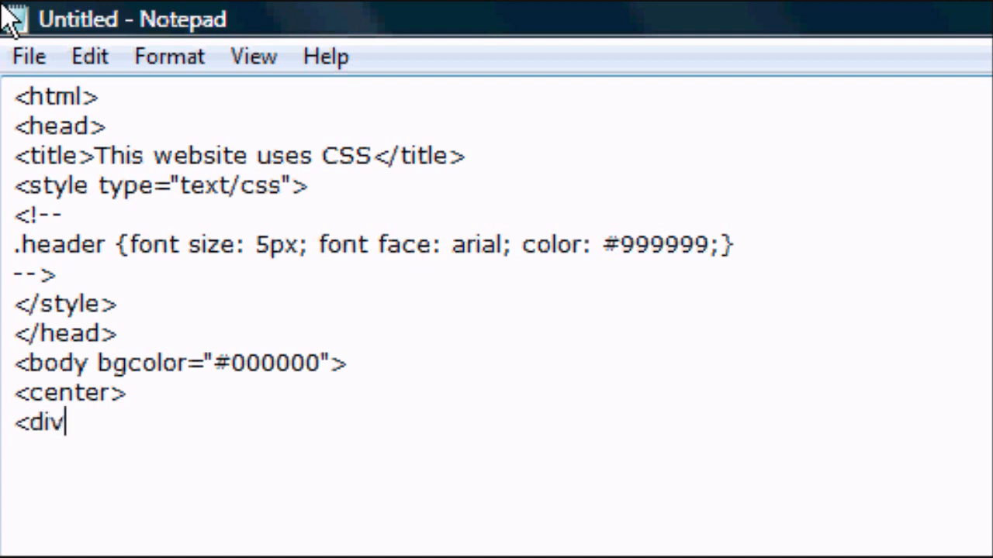
pyautogui.write('class="')
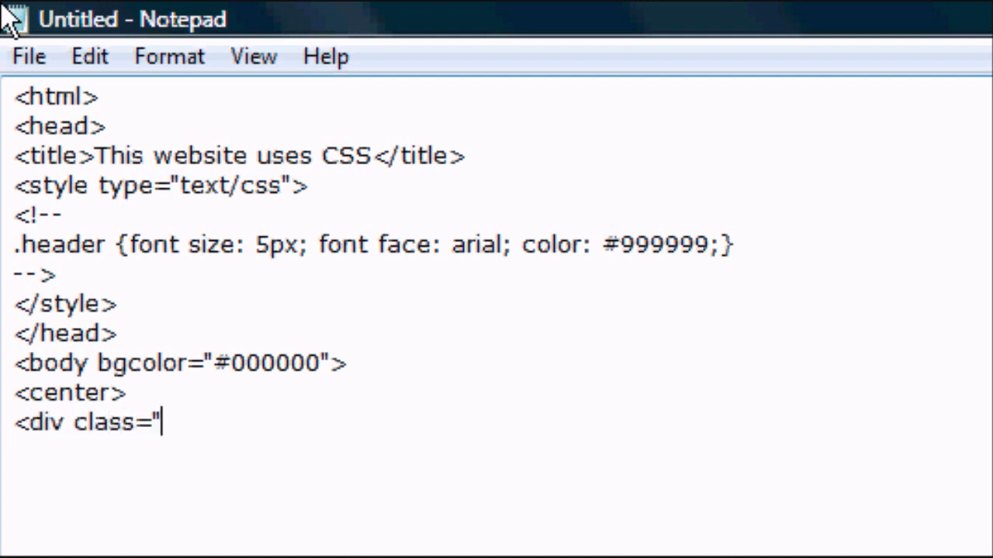
pyautogui.write('header"')
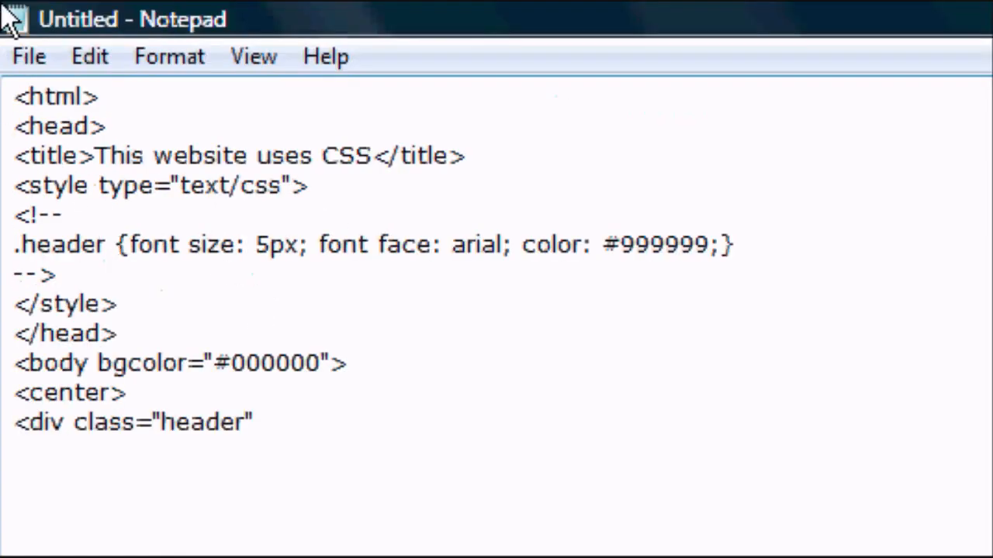
pyautogui.write('>')
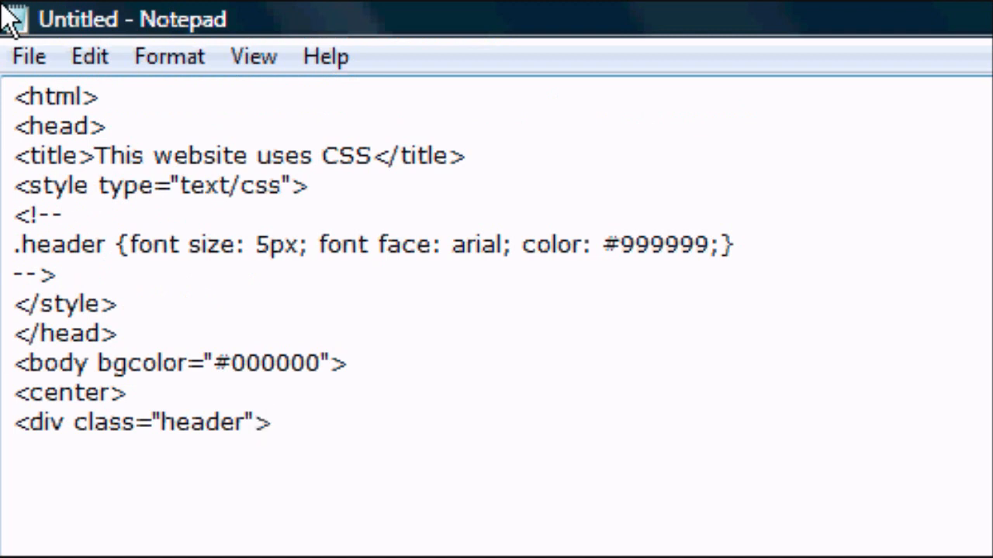
pyautogui.write('Welcome To')
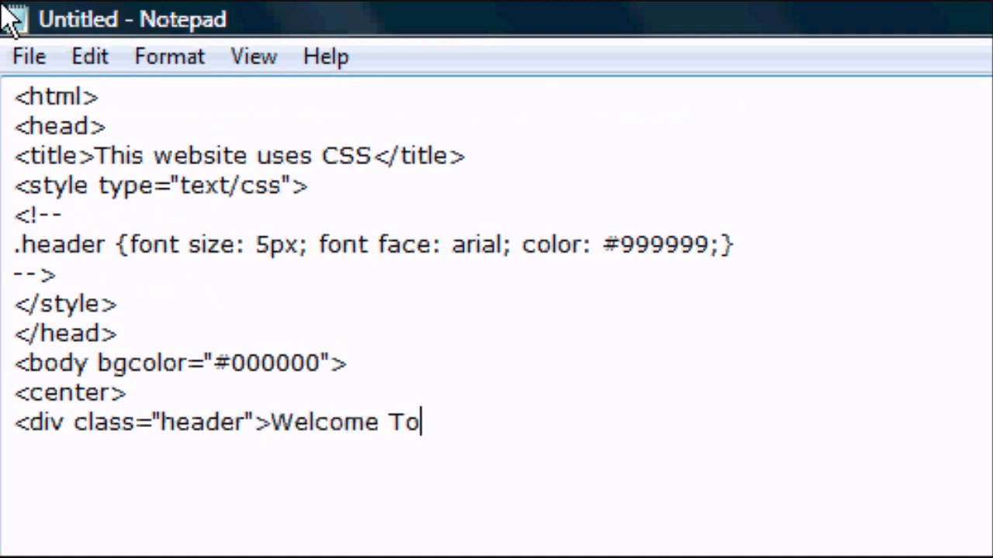
pyautogui.write('My Site')
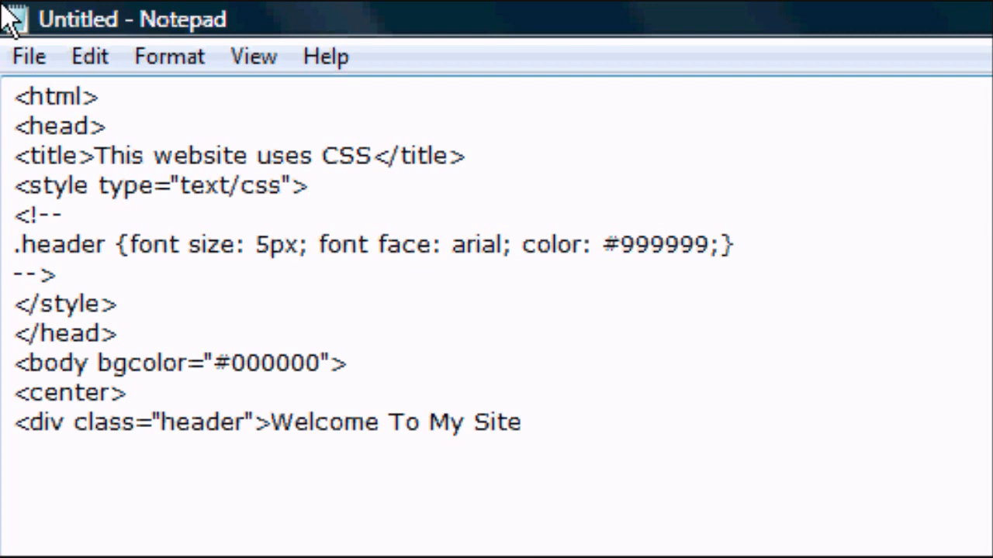
pyautogui.write('</div>')
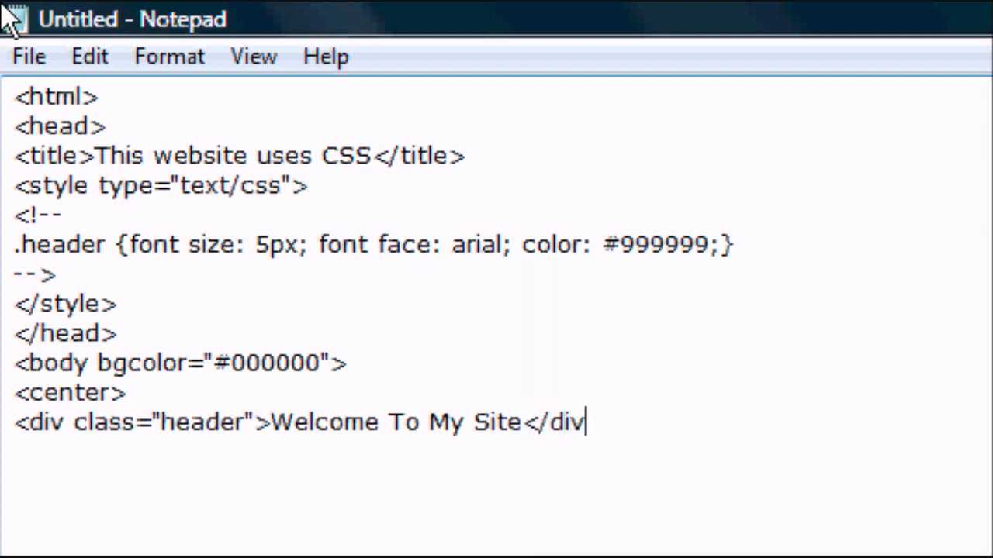
pyautogui.click(28, 55)
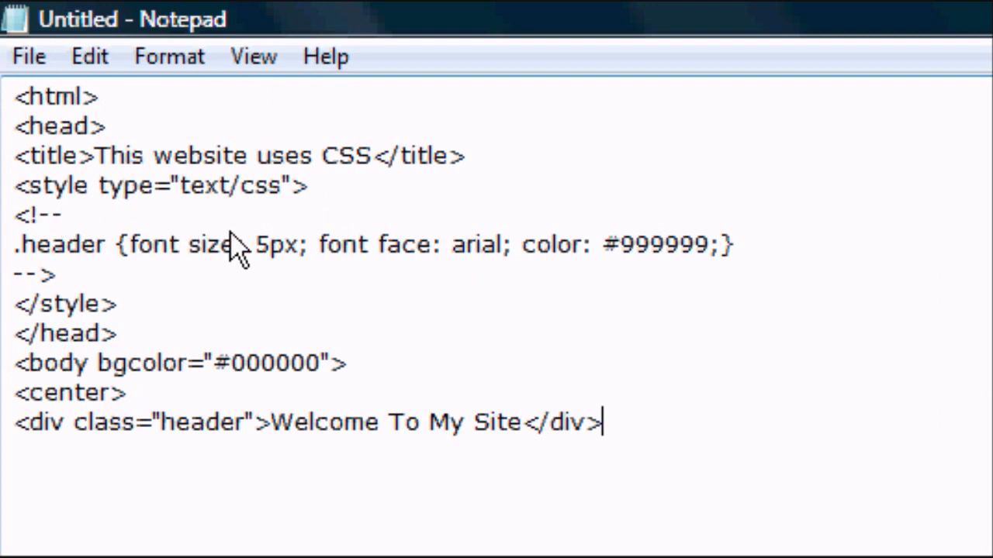
pyautogui.moveTo(322, 249)
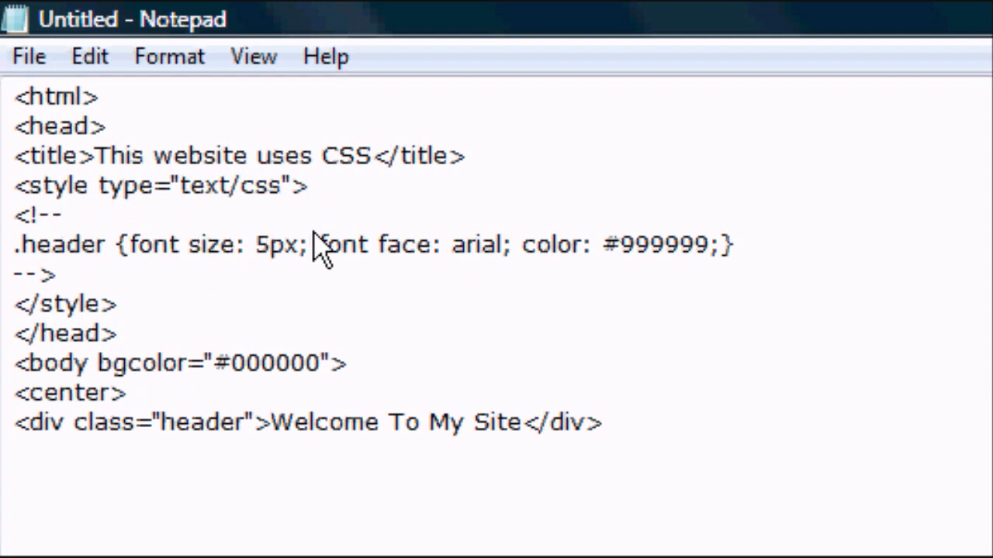
# Step: Save the page to the Desktop as index.html
pyautogui.click(28, 55)
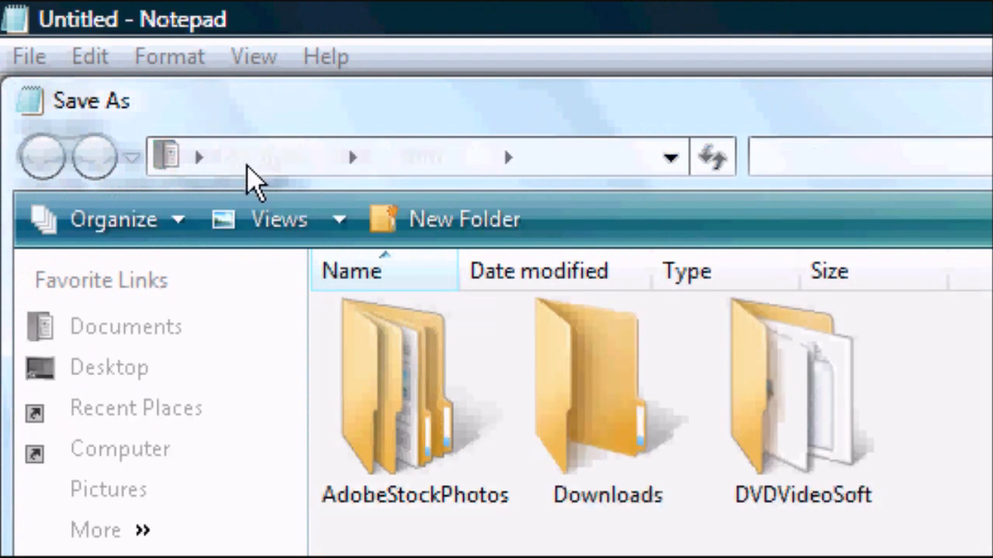
pyautogui.moveTo(294, 400)
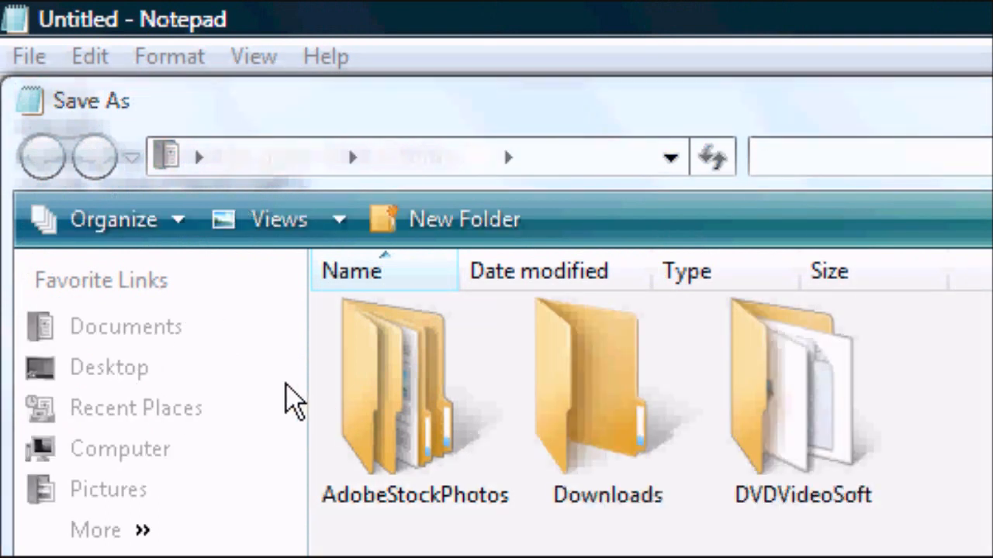
pyautogui.click(108, 366)
pyautogui.write('ind')
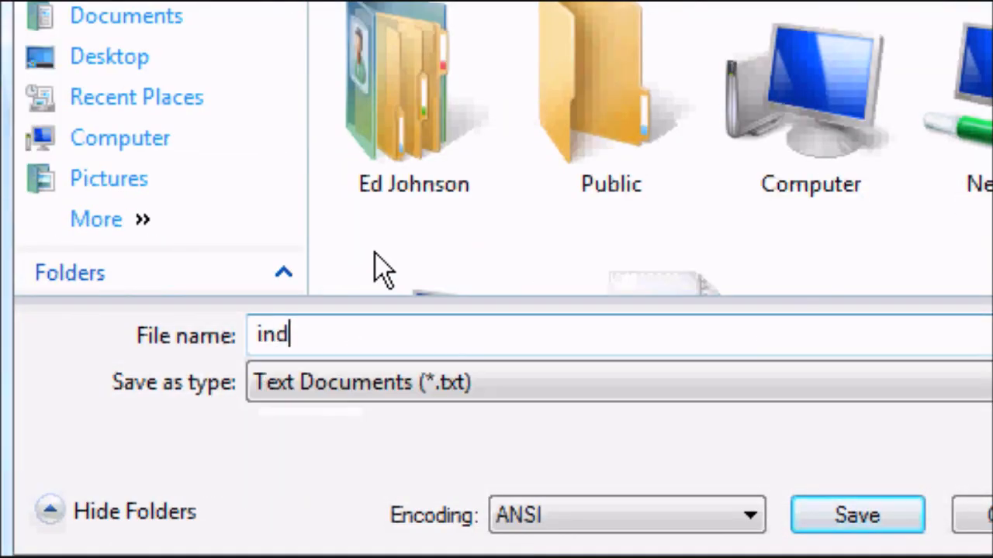
pyautogui.write('ex.html')
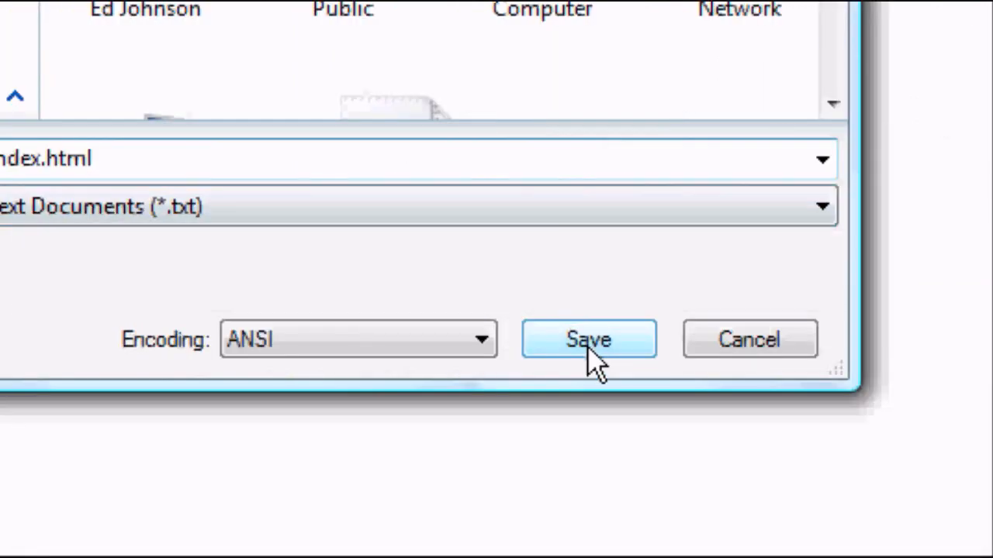
pyautogui.click(588, 338)
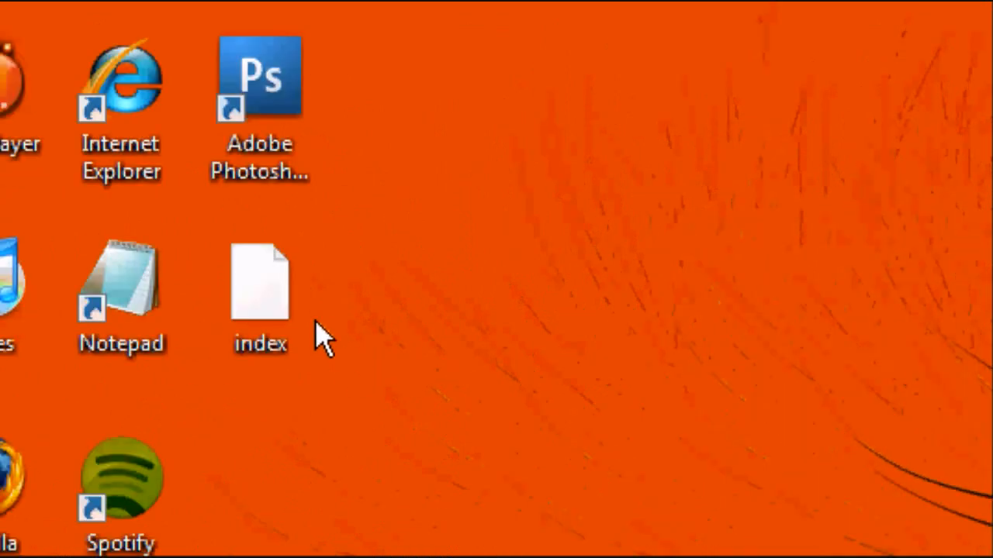
pyautogui.click(261, 292)
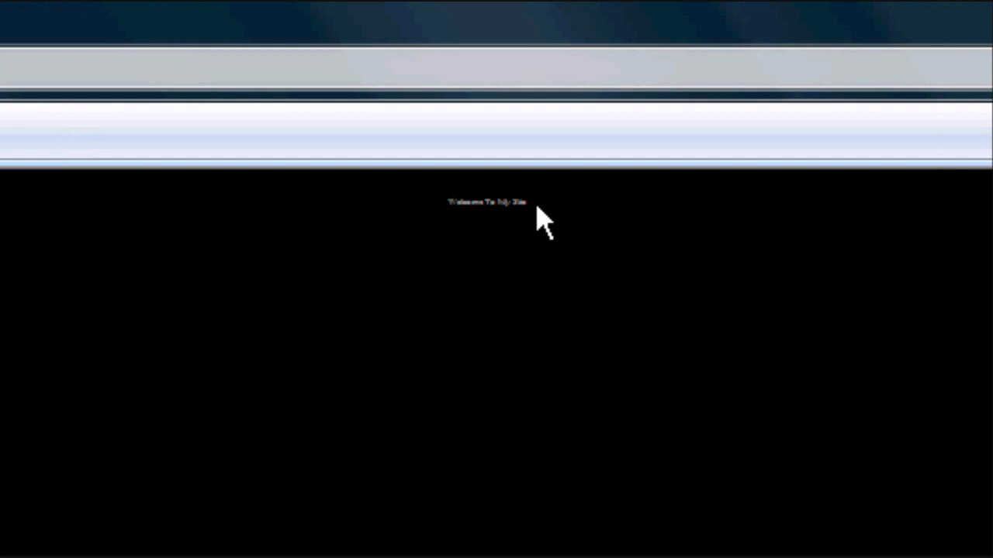
pyautogui.moveTo(395, 218)
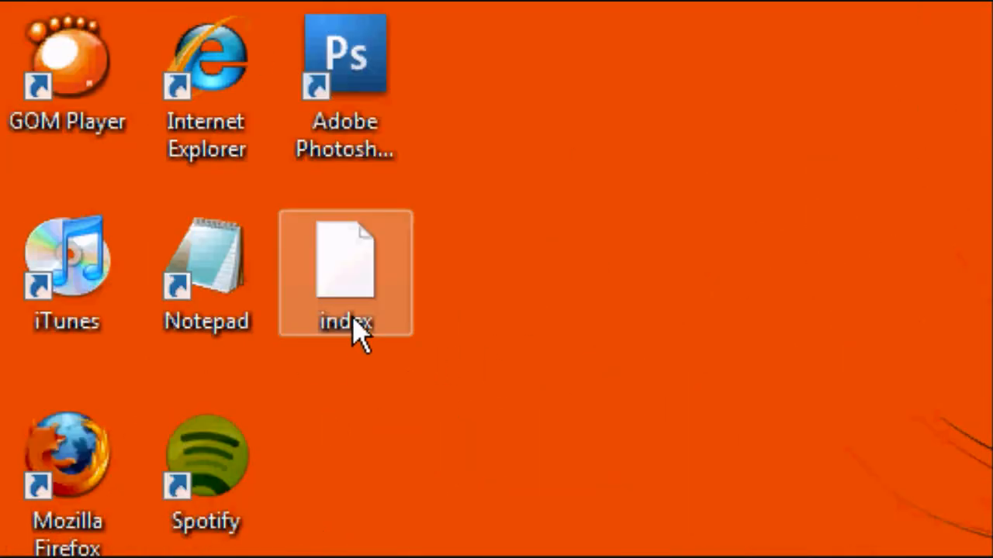
# Step: Reopen index in Notepad and change the .header font size value to 5
pyautogui.doubleClick(344, 272)
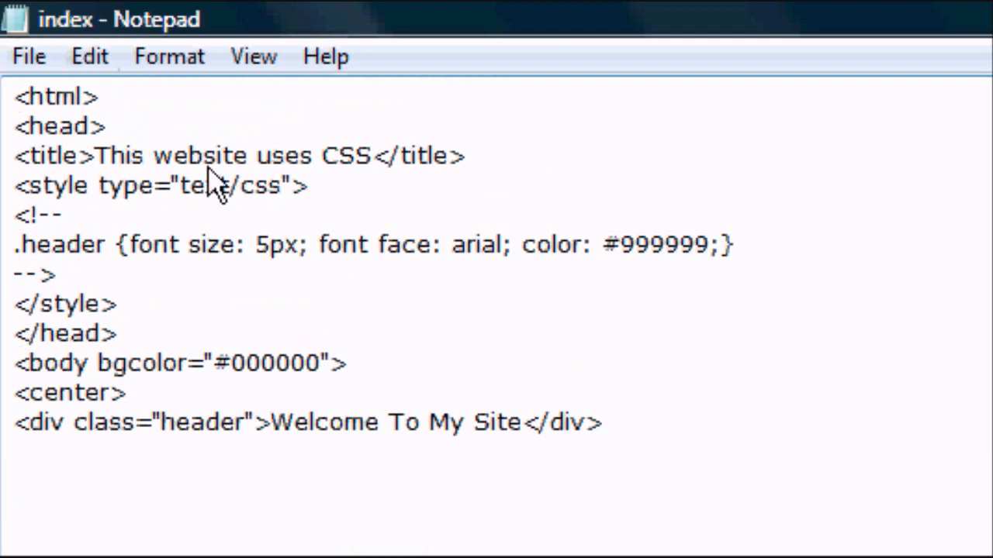
pyautogui.doubleClick(282, 245)
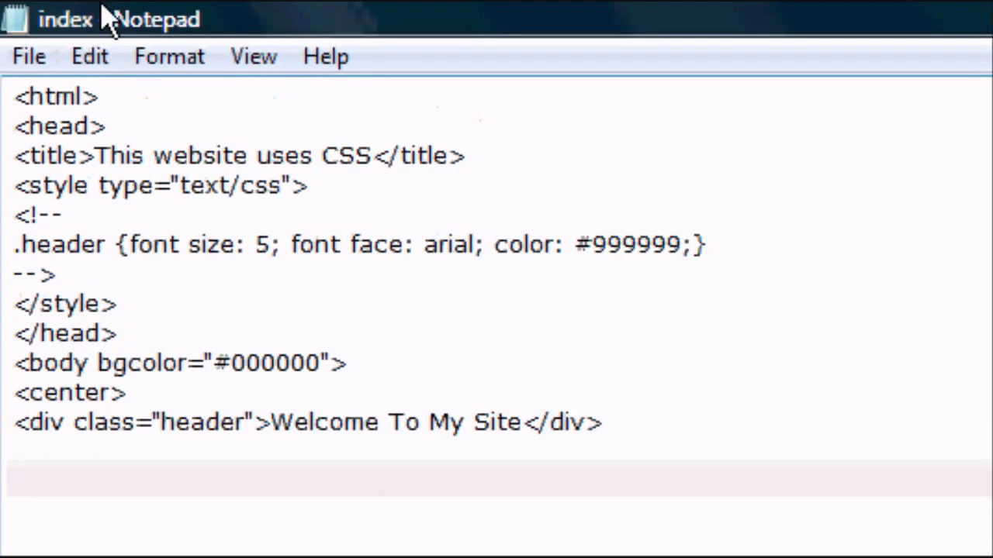
pyautogui.write('9')
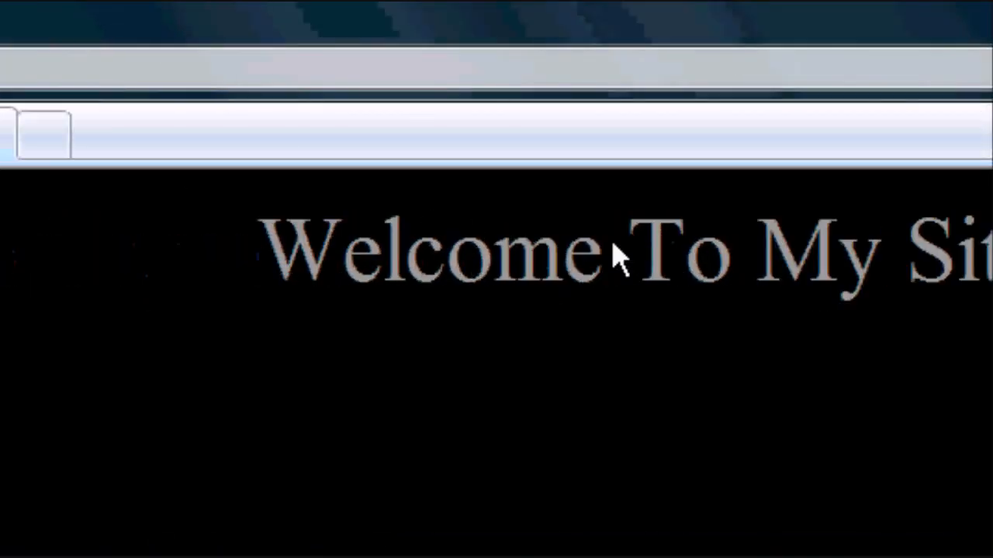
# Step: Replace 'font face' with 'font-family: arial' in the .header rule and recheck in Internet Explorer
pyautogui.hscroll(3)
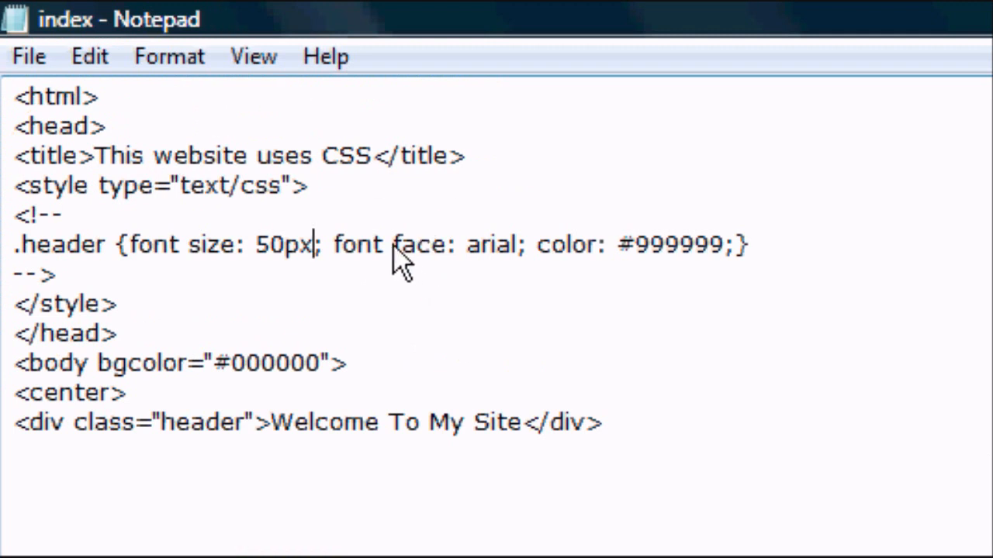
pyautogui.doubleClick(417, 245)
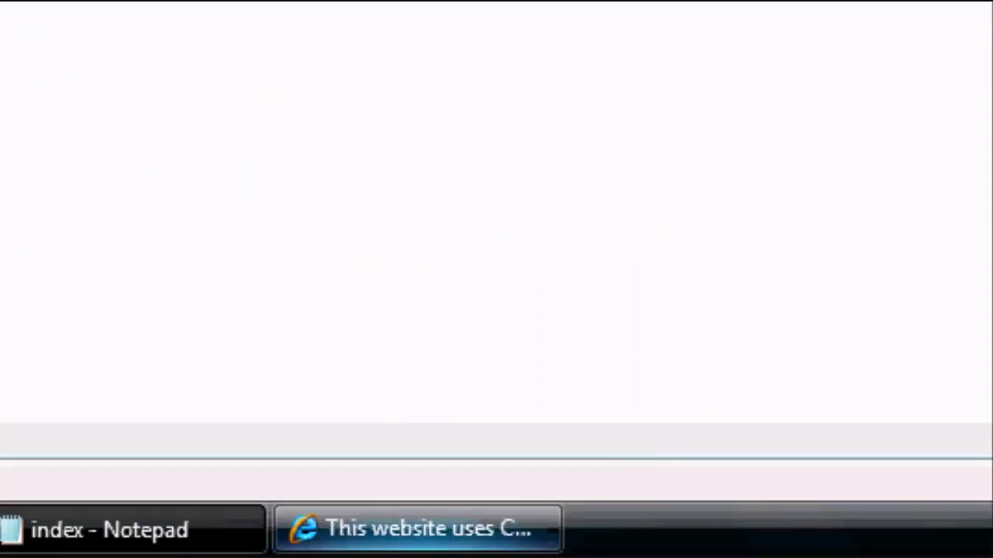
pyautogui.click(415, 529)
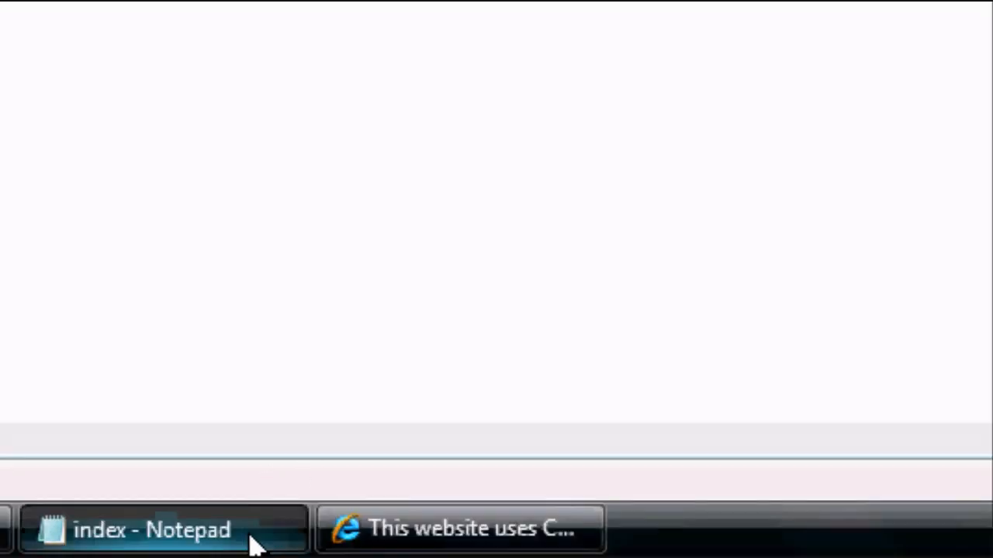
pyautogui.click(152, 531)
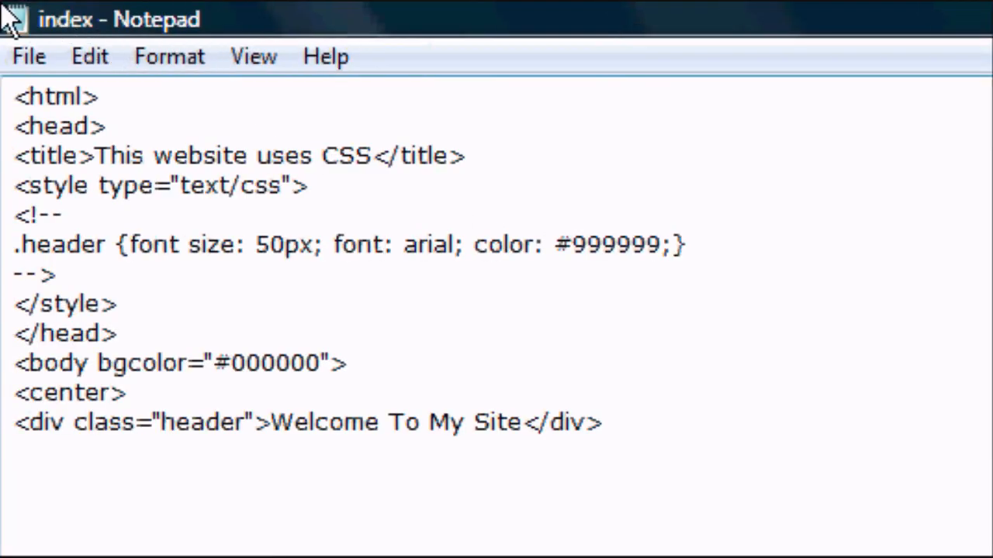
pyautogui.write('-family')
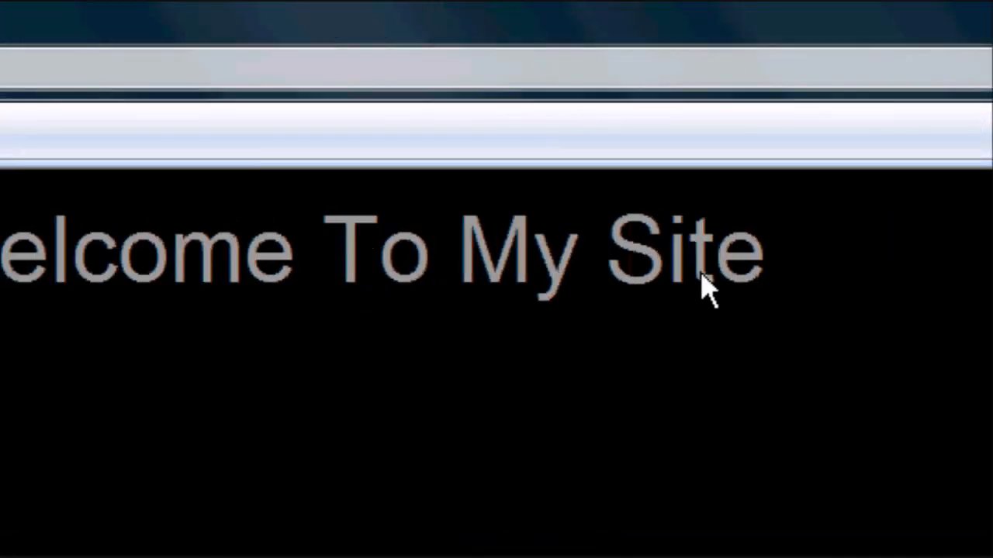
pyautogui.moveTo(504, 249)
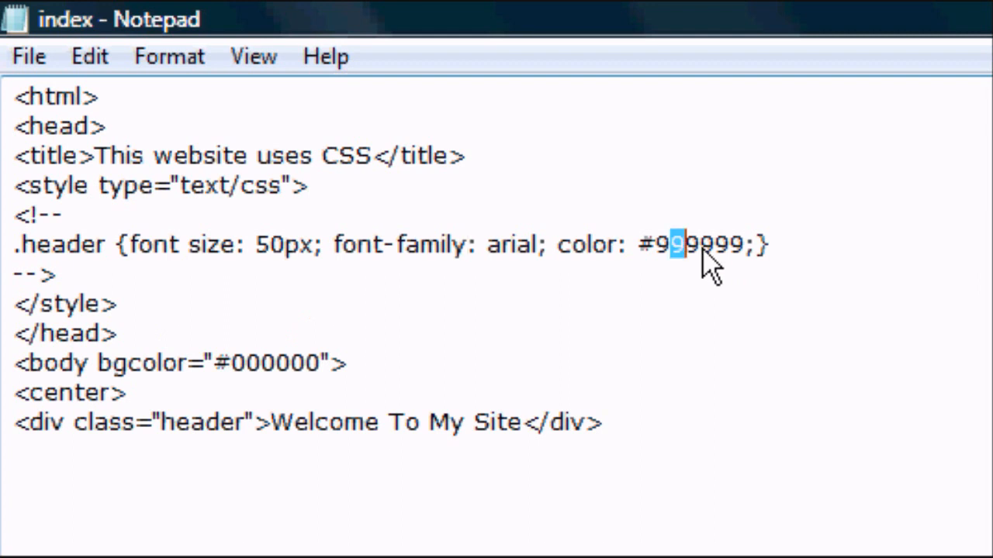
# Step: Change the header colour digits from 999999 to FFFFFF and reload the browser preview
pyautogui.press('Backspace')
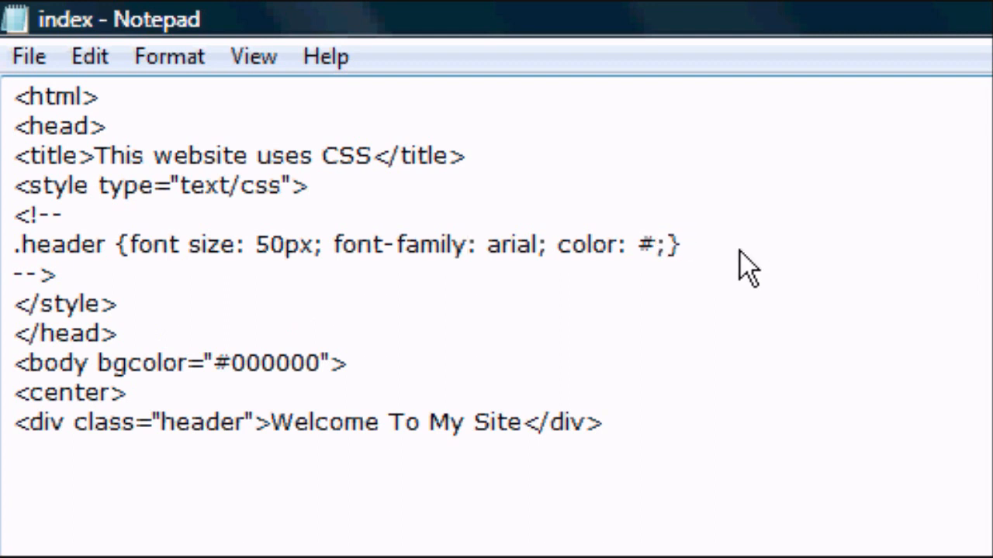
pyautogui.write('FFFFFF')
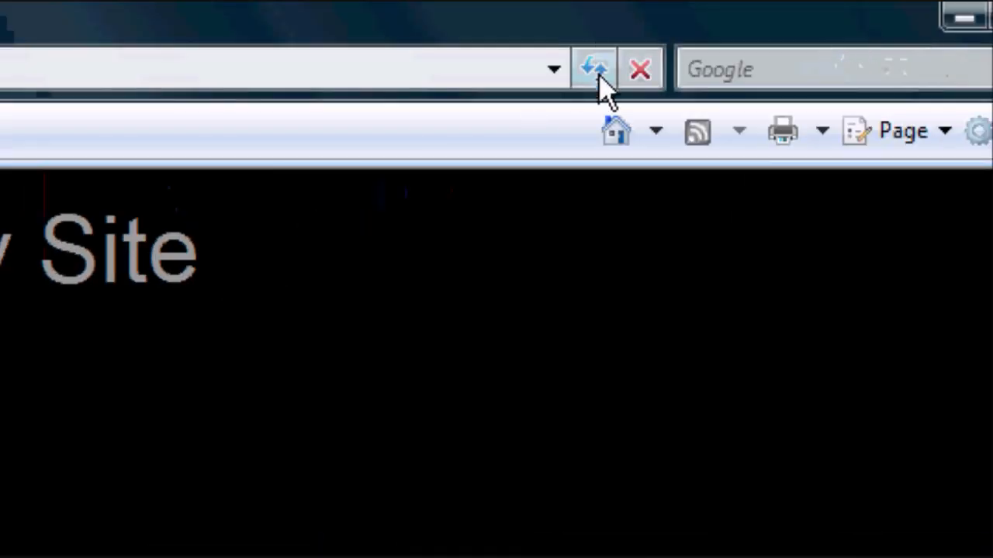
pyautogui.click(593, 68)
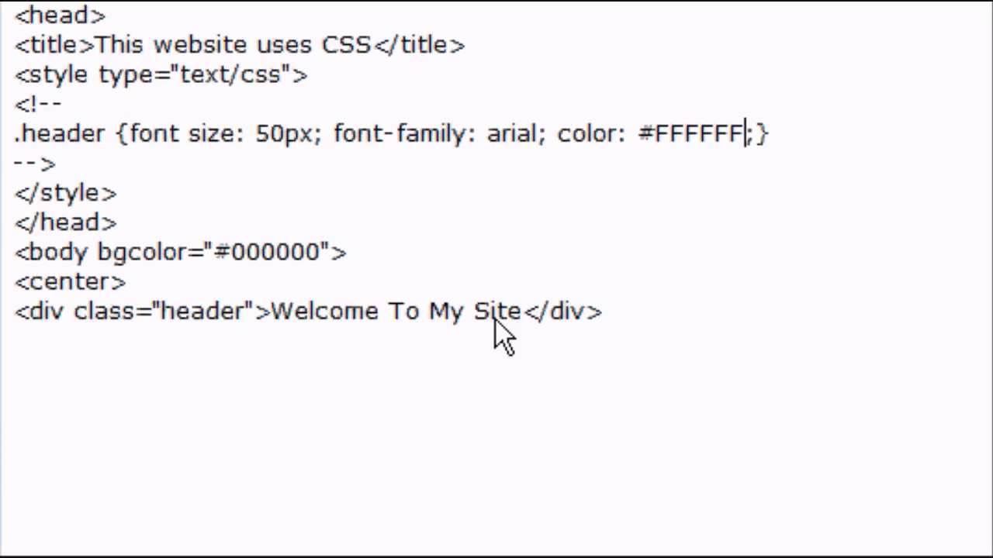
# Step: Delete the <div class="header"> tags around Welcome To My Site and save the page
pyautogui.moveTo(16, 310); pyautogui.dragTo(268, 310)
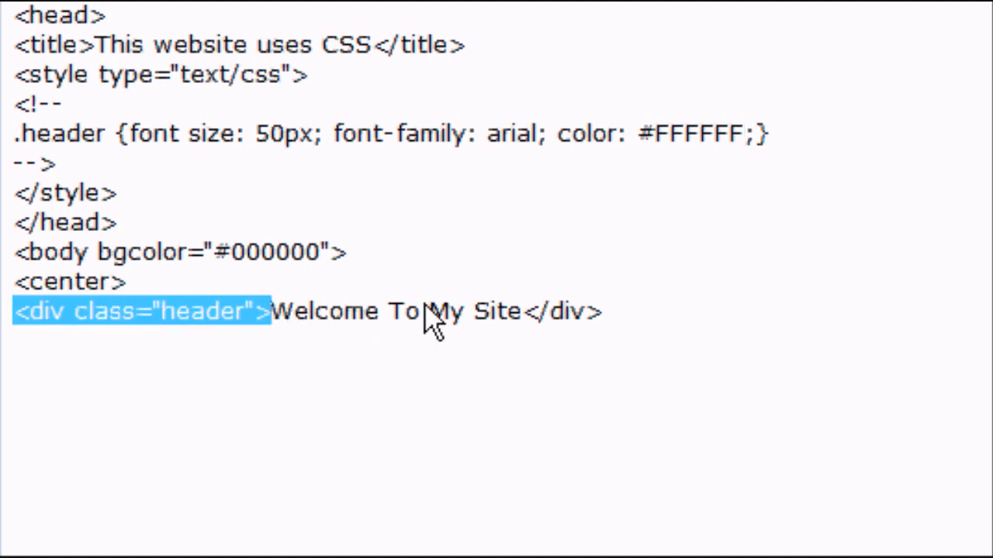
pyautogui.click(28, 56)
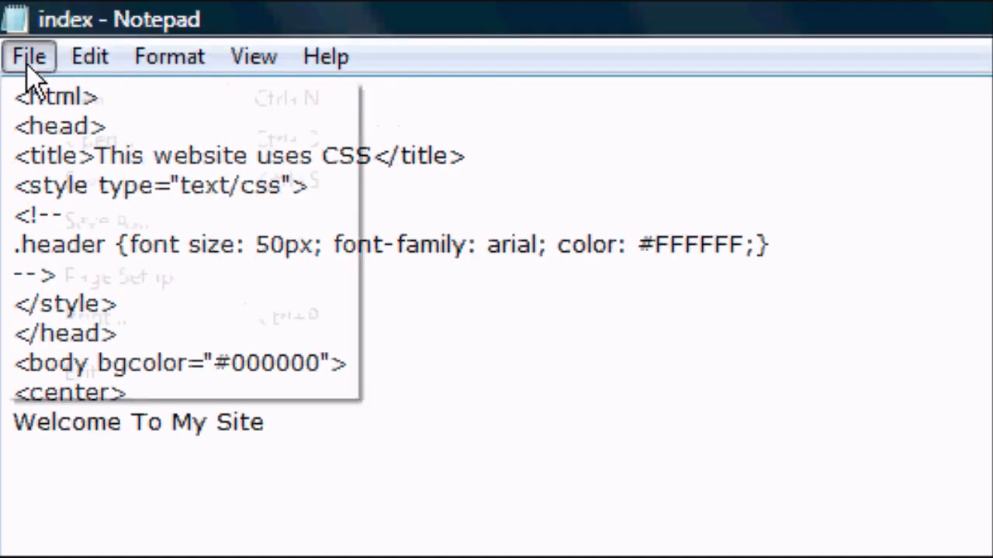
pyautogui.click(431, 531)
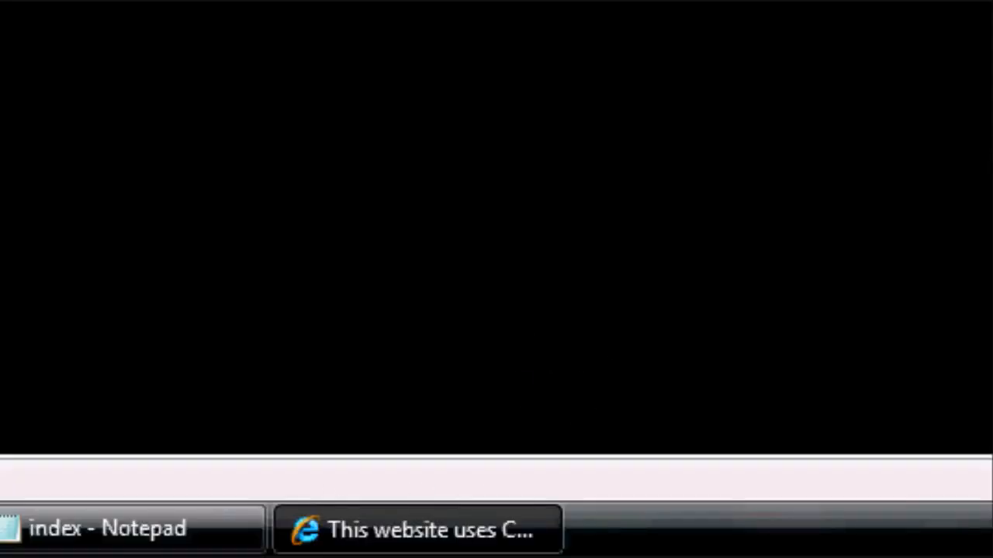
pyautogui.click(109, 529)
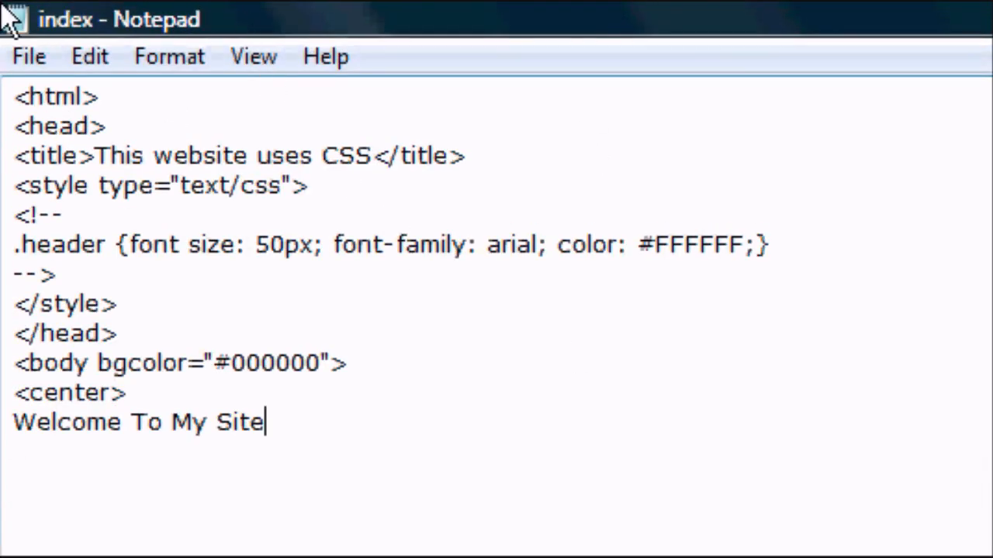